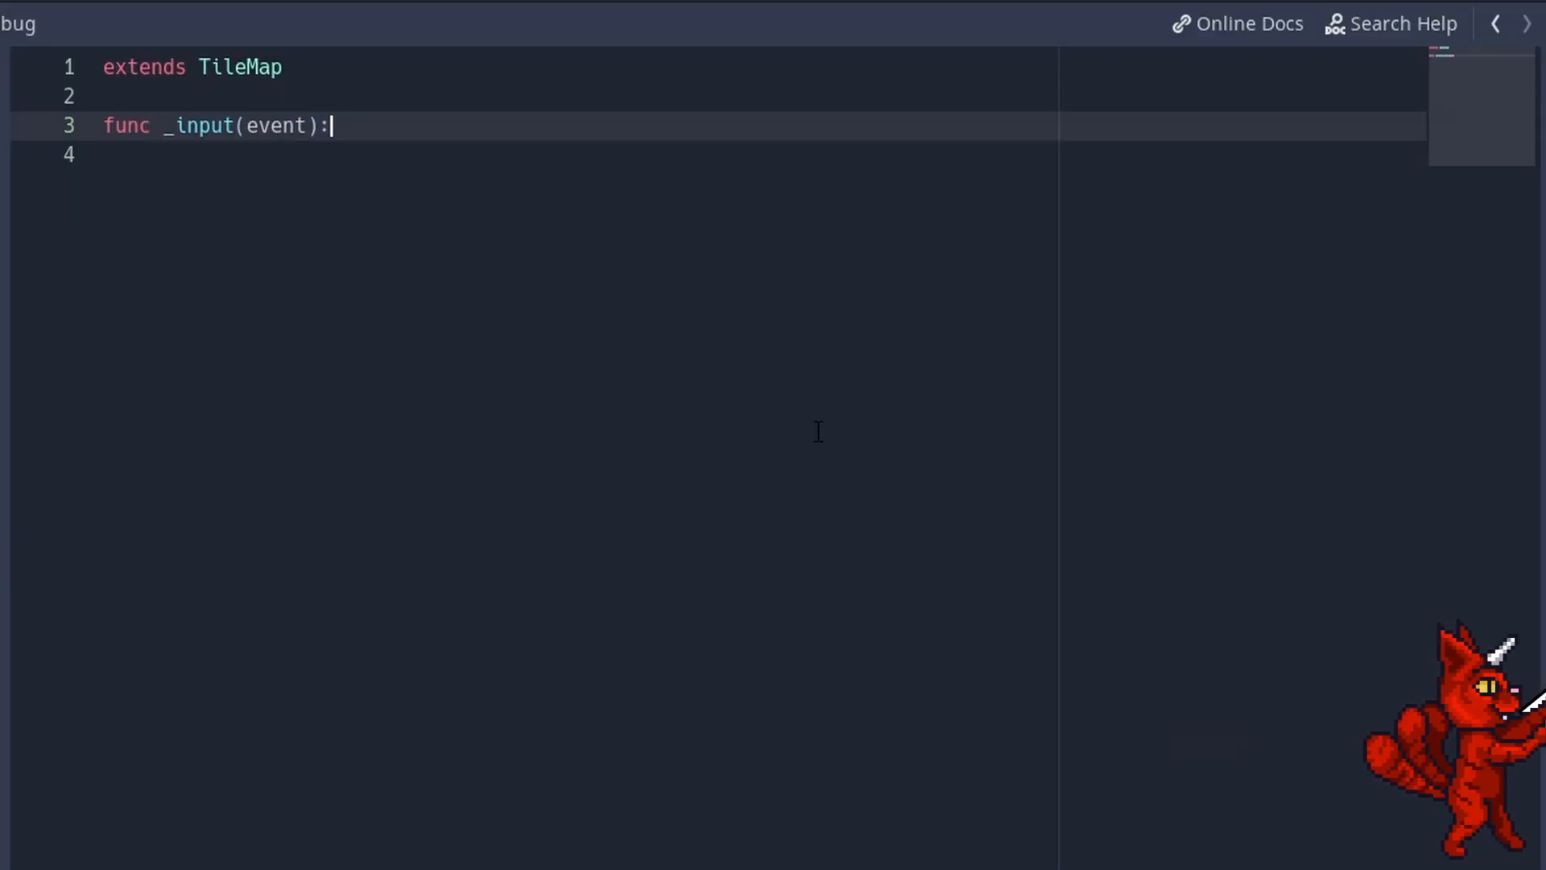
Step: Write the _input handler computing clicked_map_pos via world_to_map(get_global_mouse_position()) / scale on left mouse press
type("if event is InputEventMouseButton and event.is_pressed():")
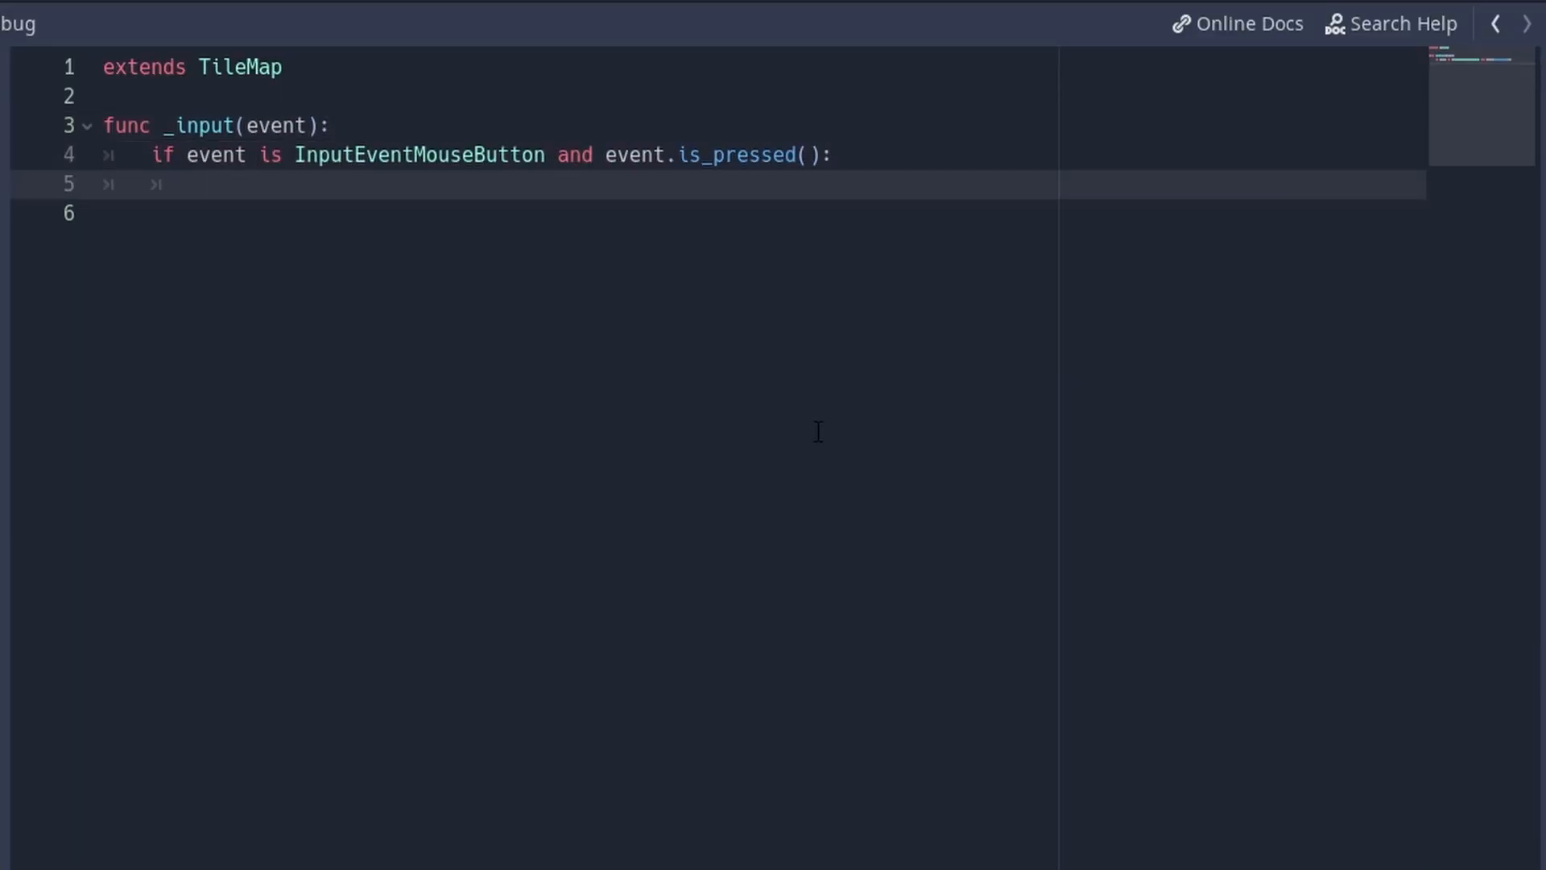
type("var clicked_map_pos = world_to_map(ge")
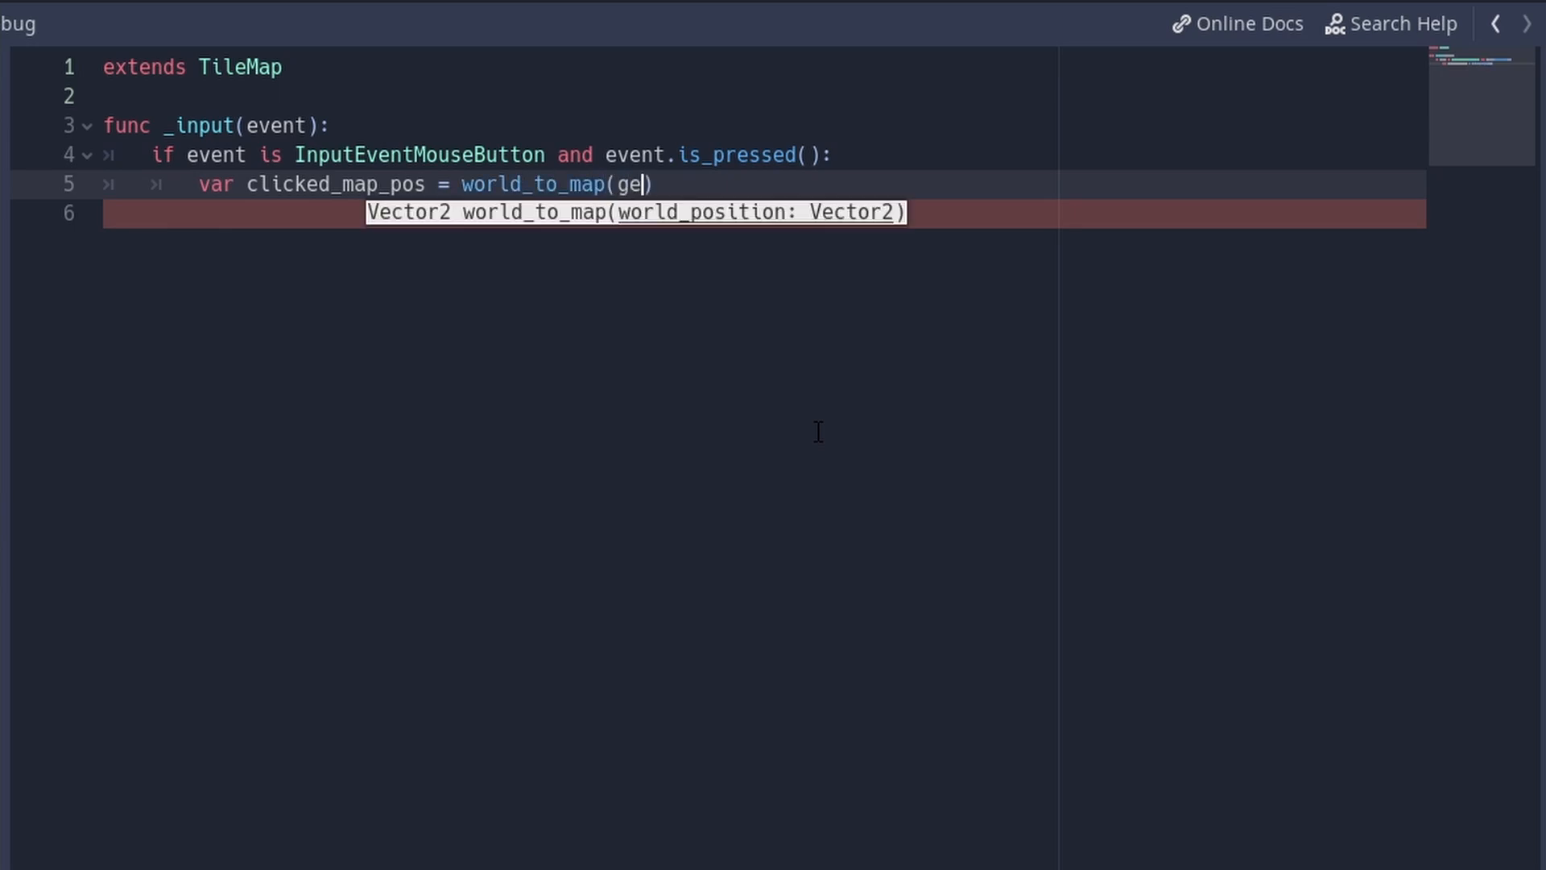
type("t_global_mouse_position()) / scale")
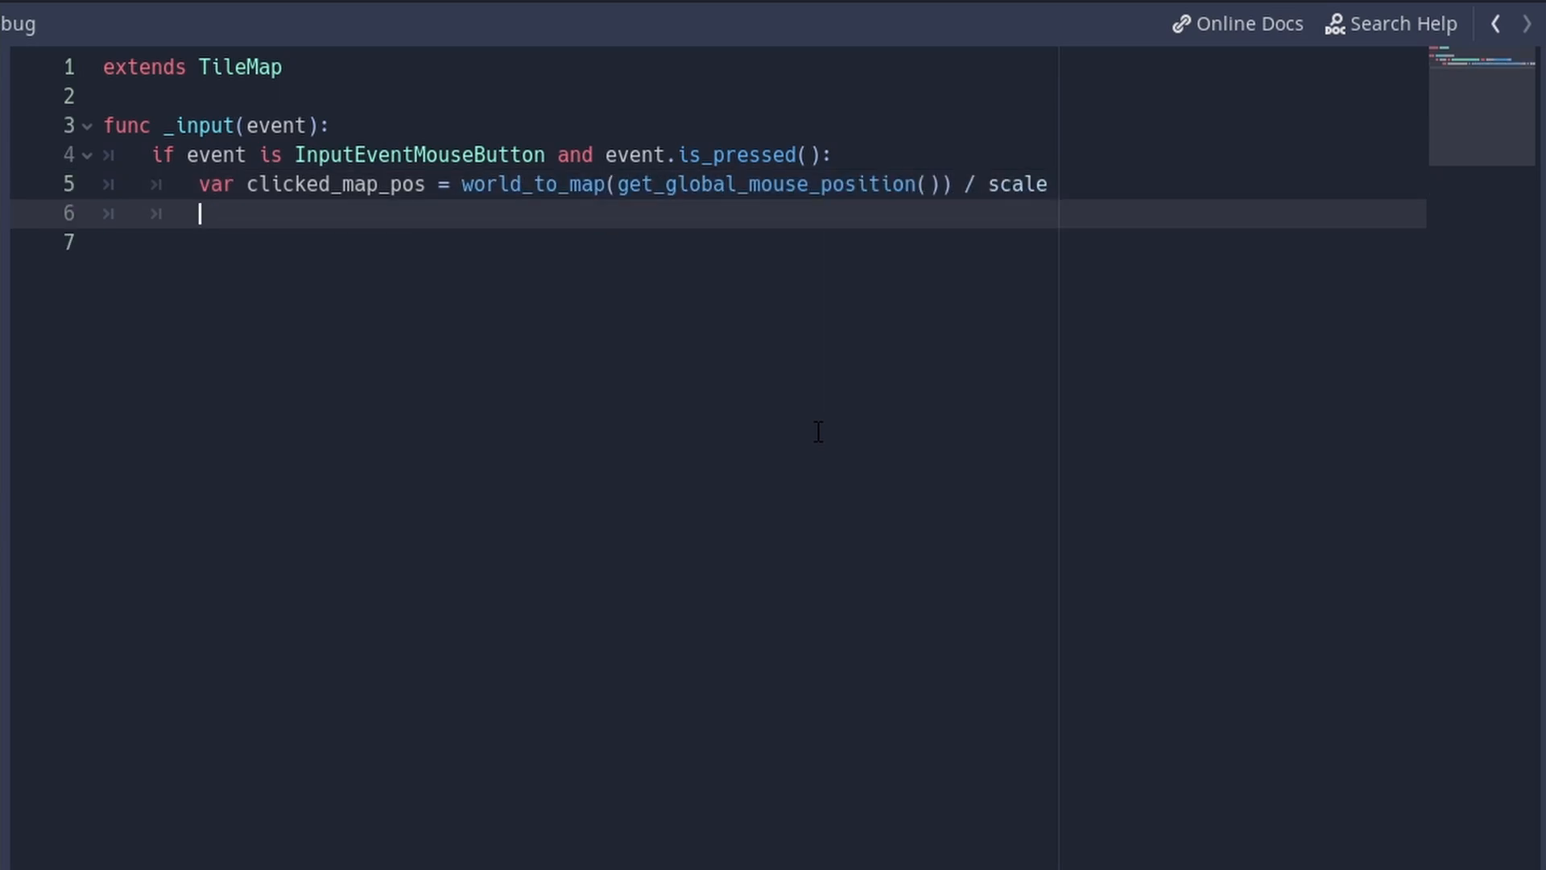
type("if event.button_index == 1: #left mouse butt")
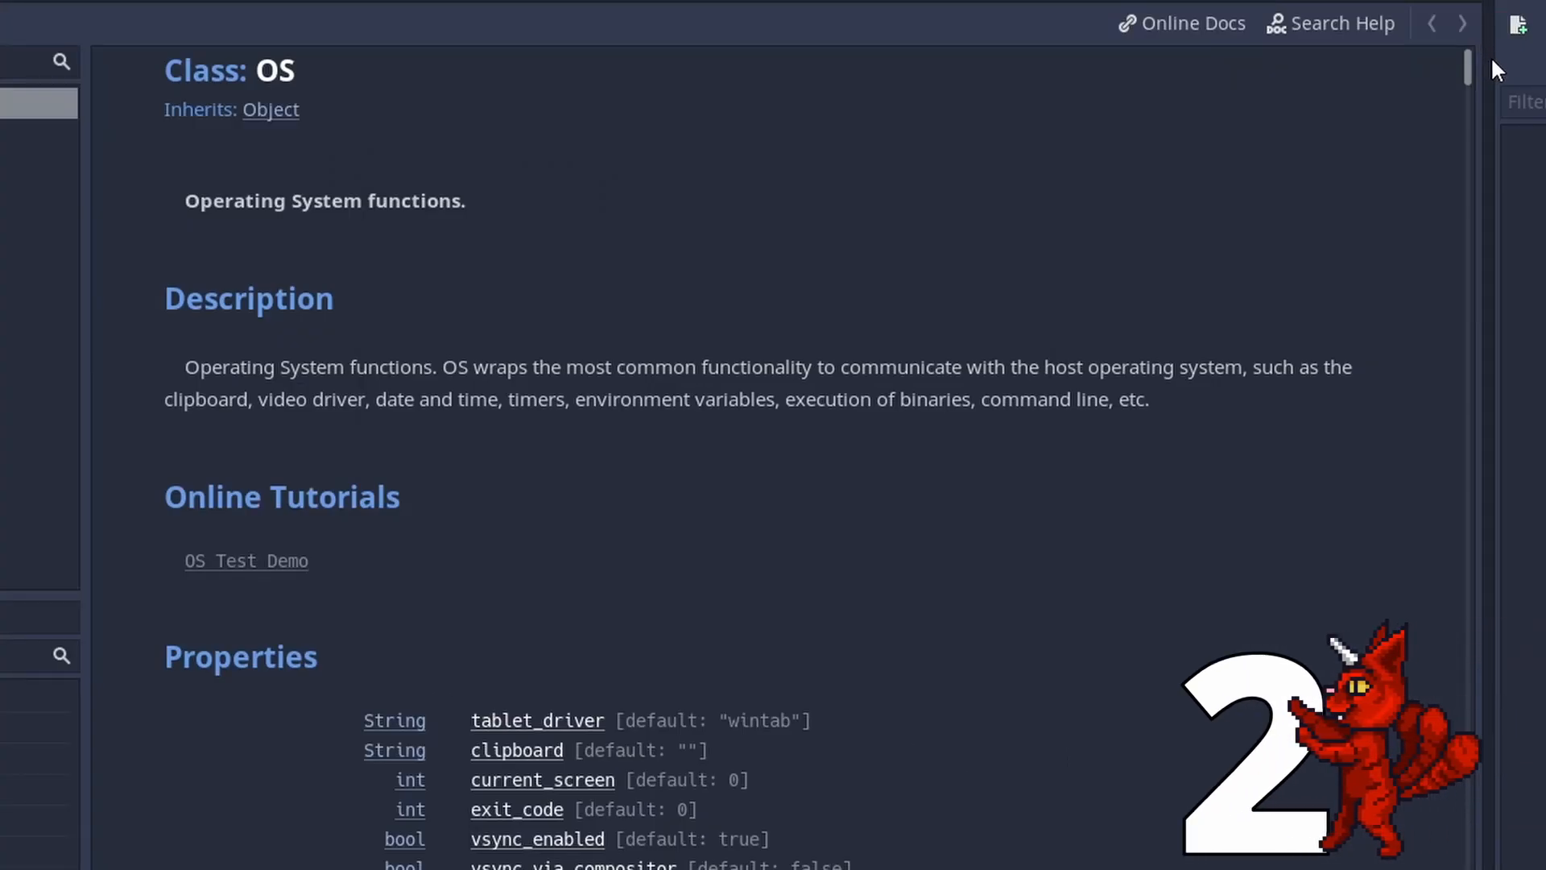
Step: Run the OSCalls demo scene and scroll the OS reference to the shell_open method
scroll("down", 3)
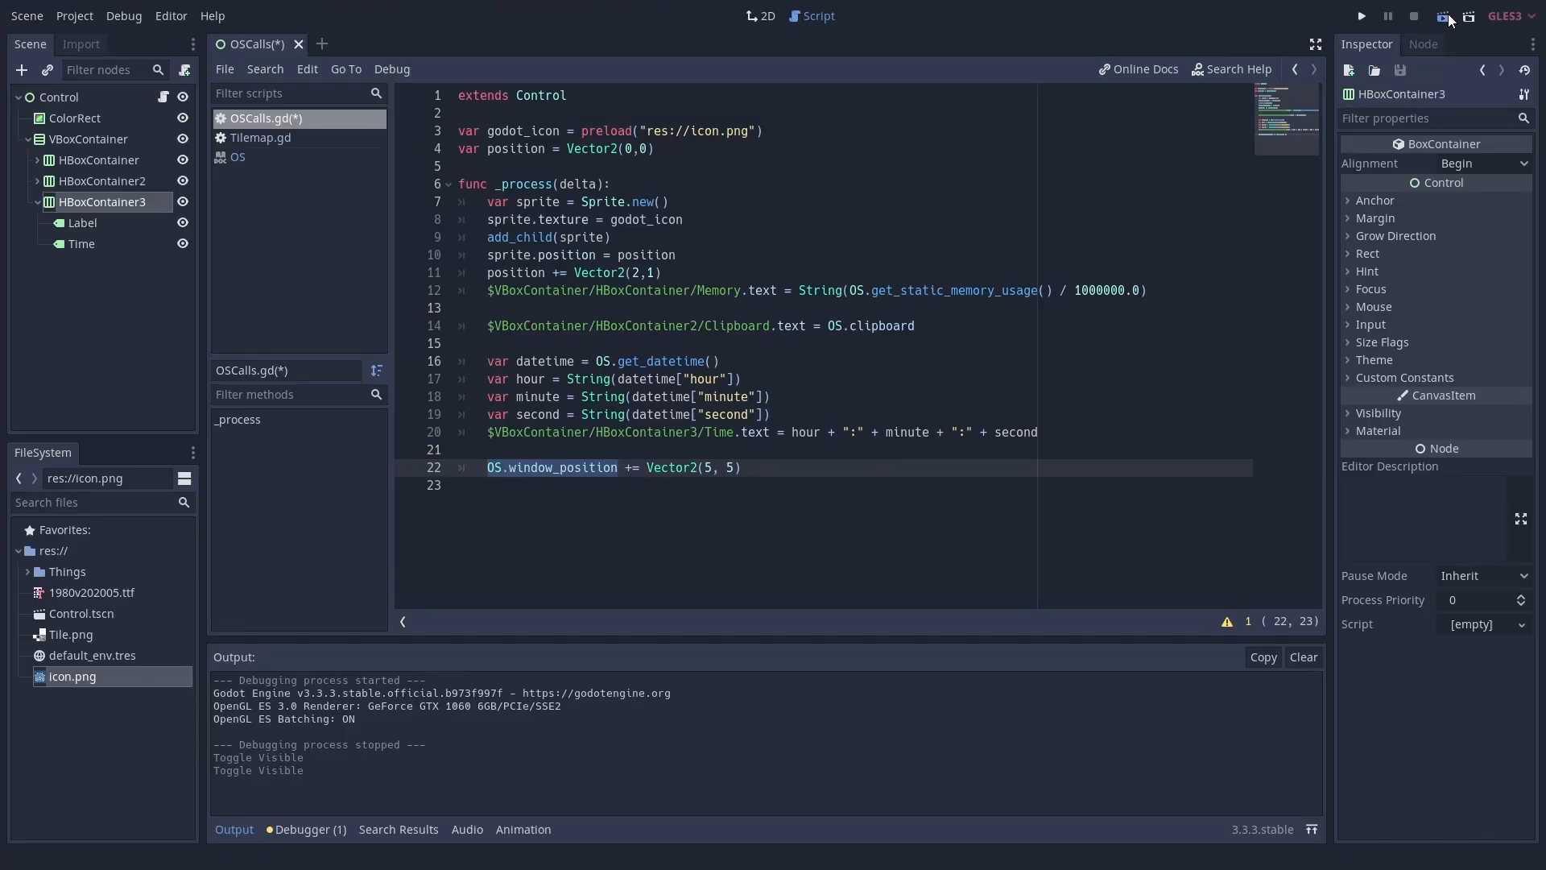
left_click(1359, 16)
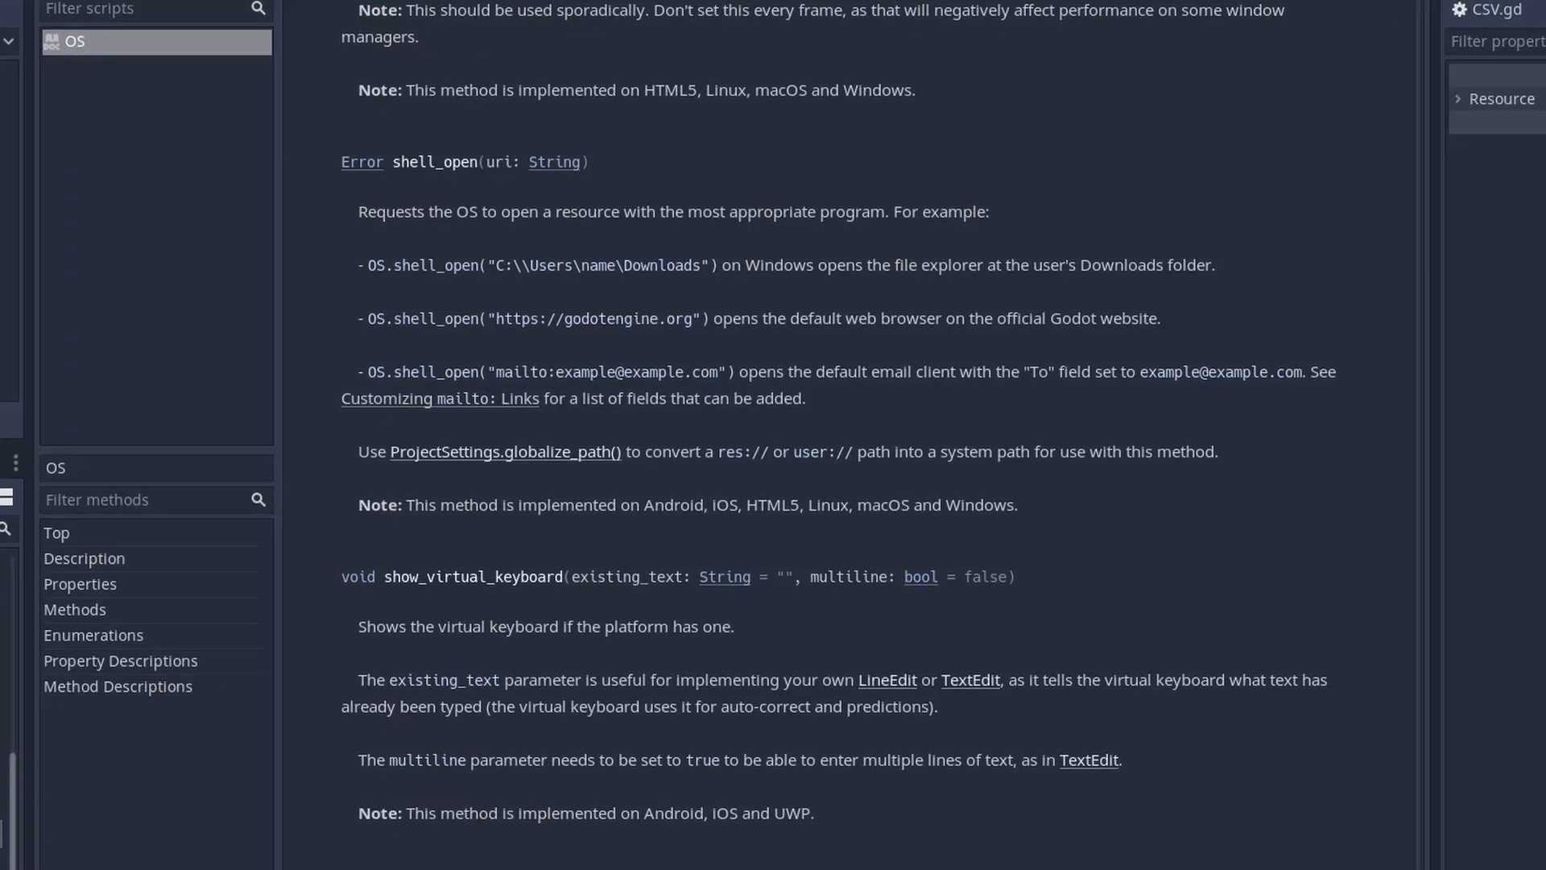
scroll("down", 3)
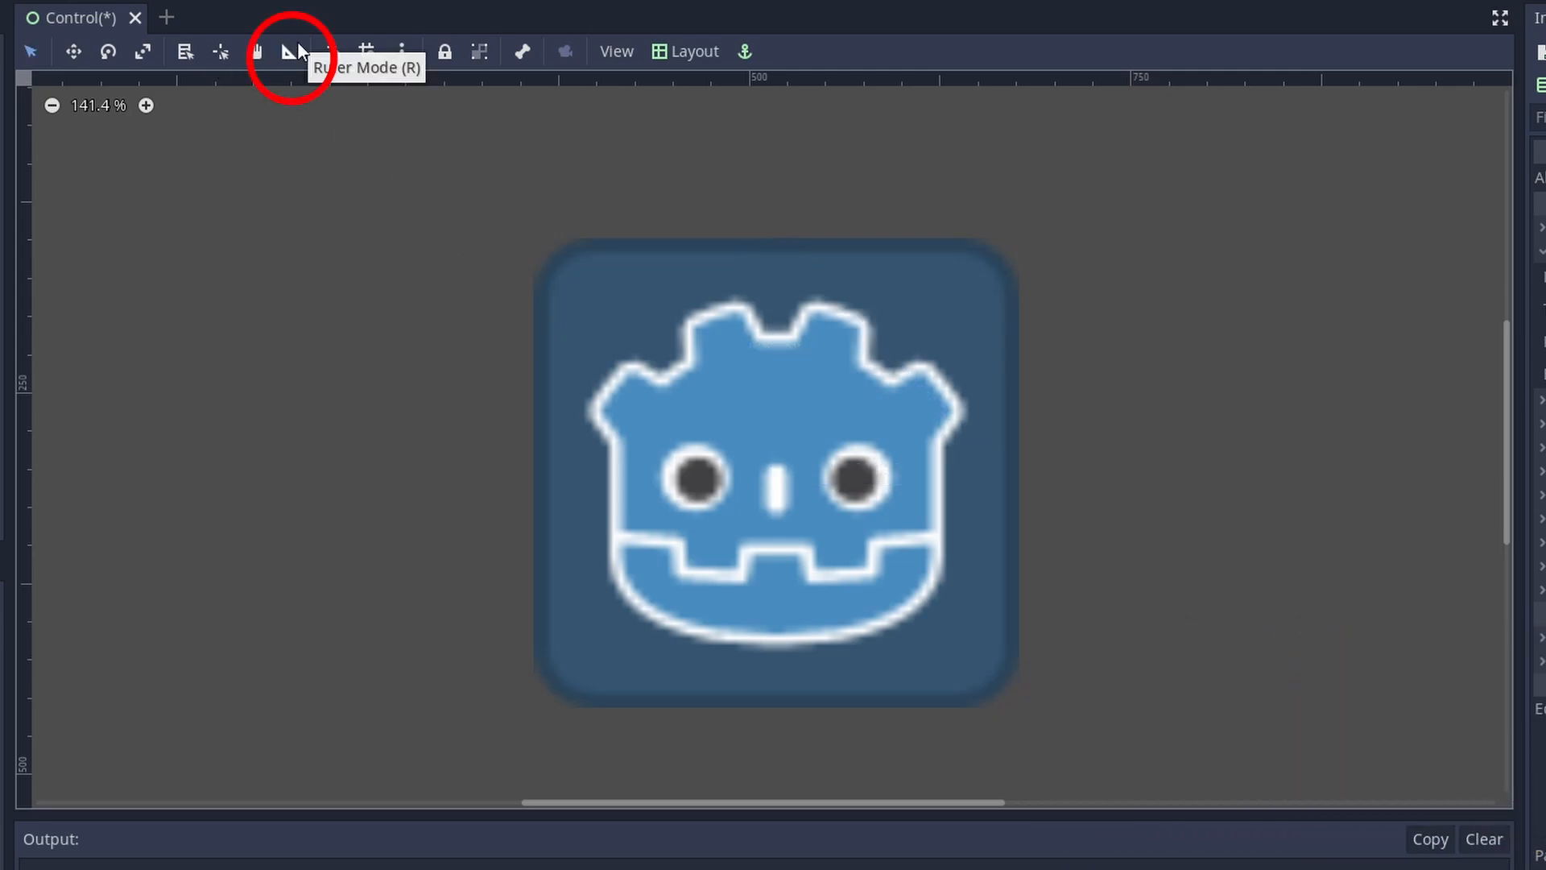
Step: Measure the Godot icon top to bottom with Ruler Mode, about 305 px
left_click(290, 52)
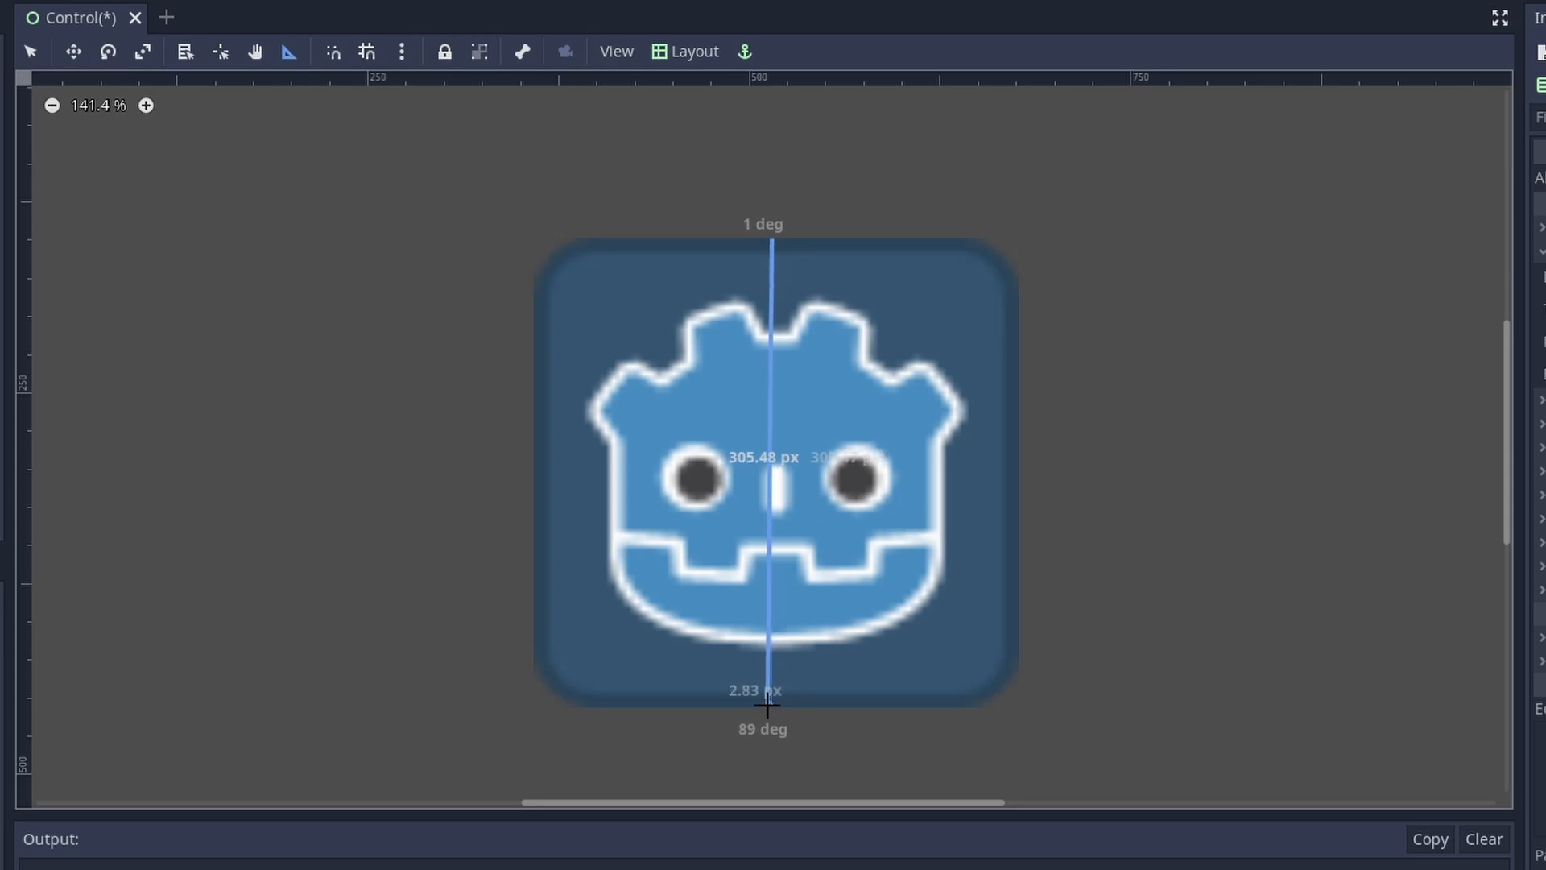
left_click_drag(763, 703, 794, 630)
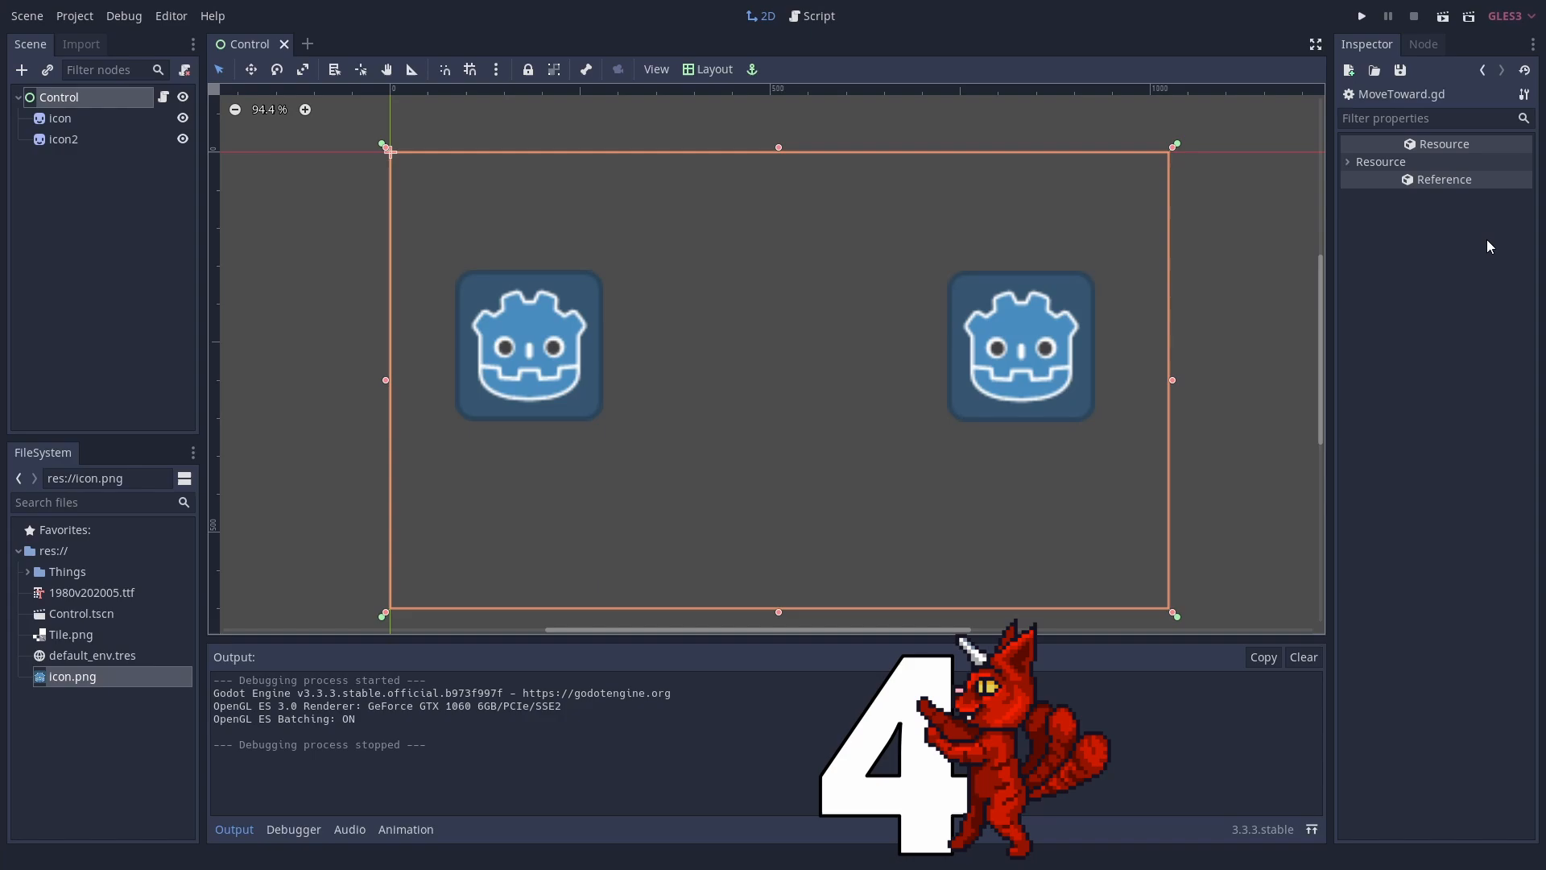
Step: Move the icon with position.move_toward(target_node.position, delta * speed) and run the game
left_click(818, 16)
type("moving_nod")
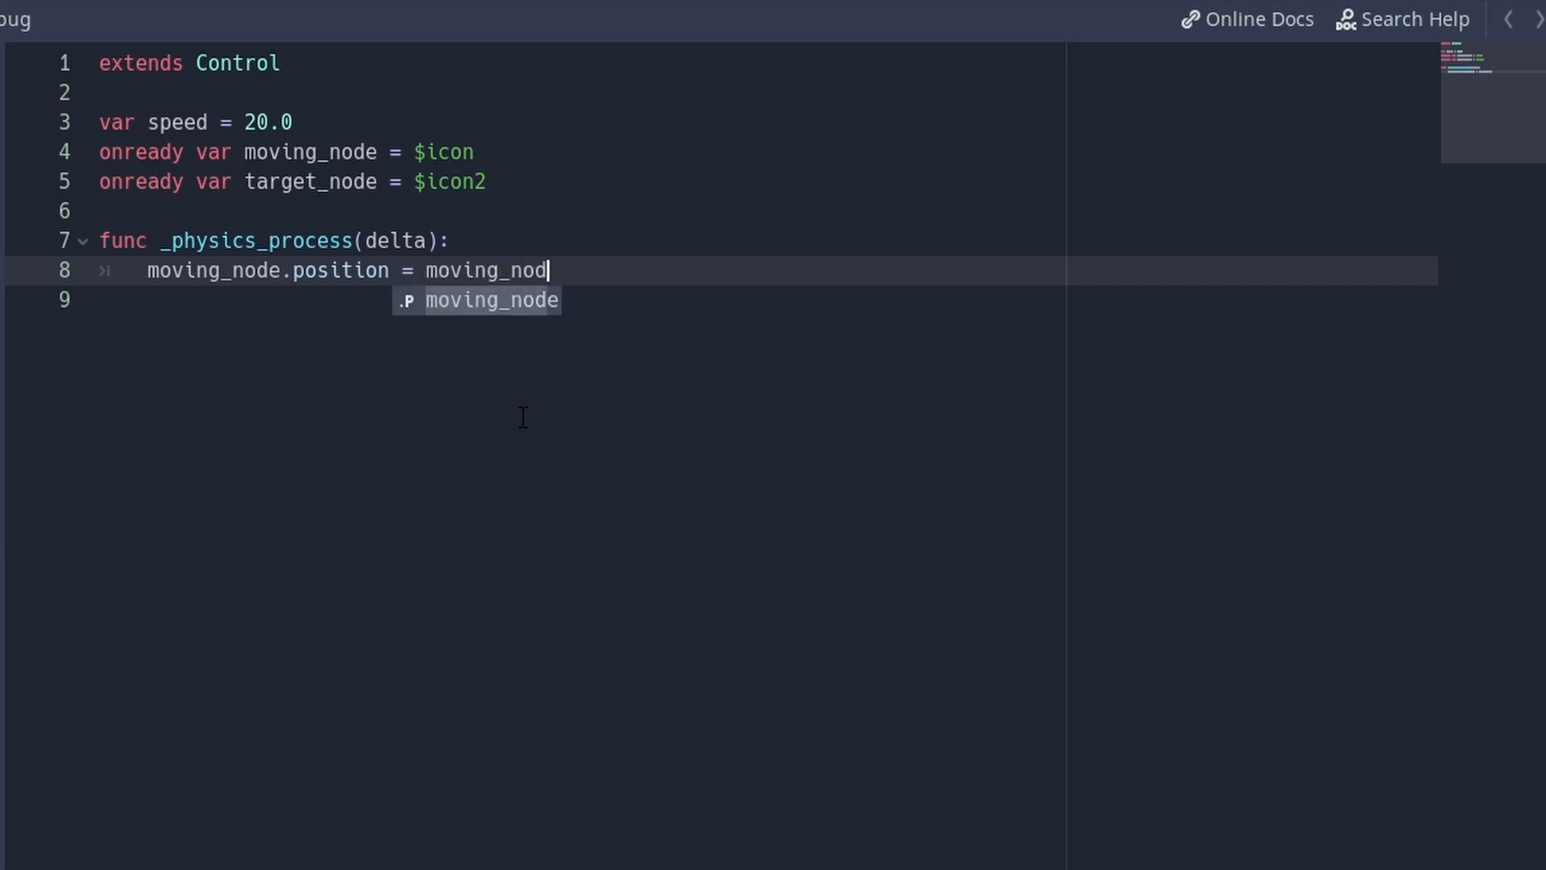
type("e.position.move_toward(")
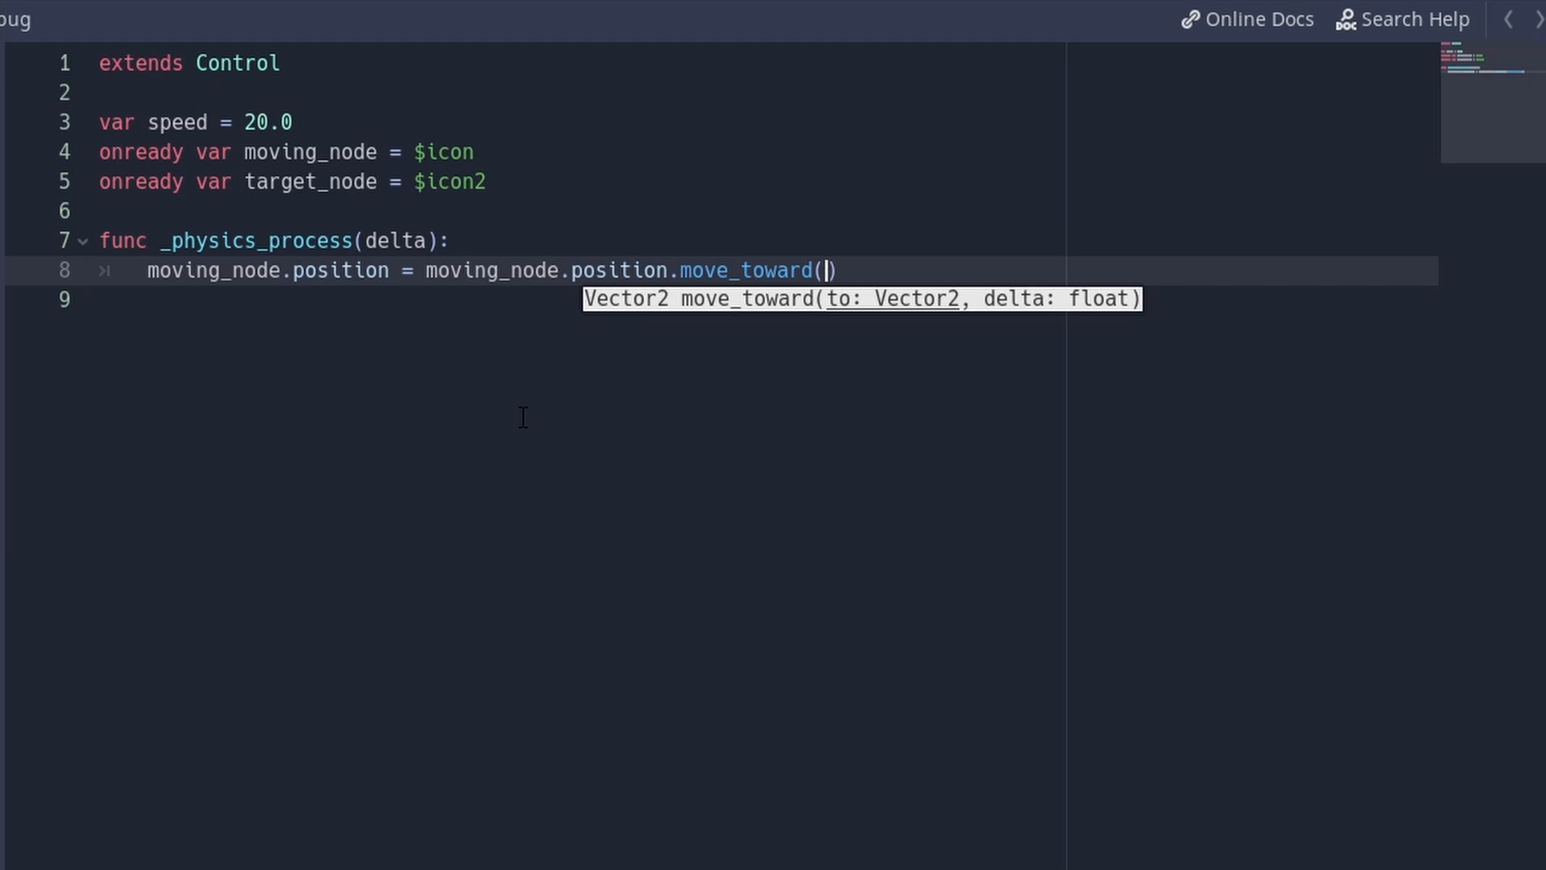
type("target_node.position,")
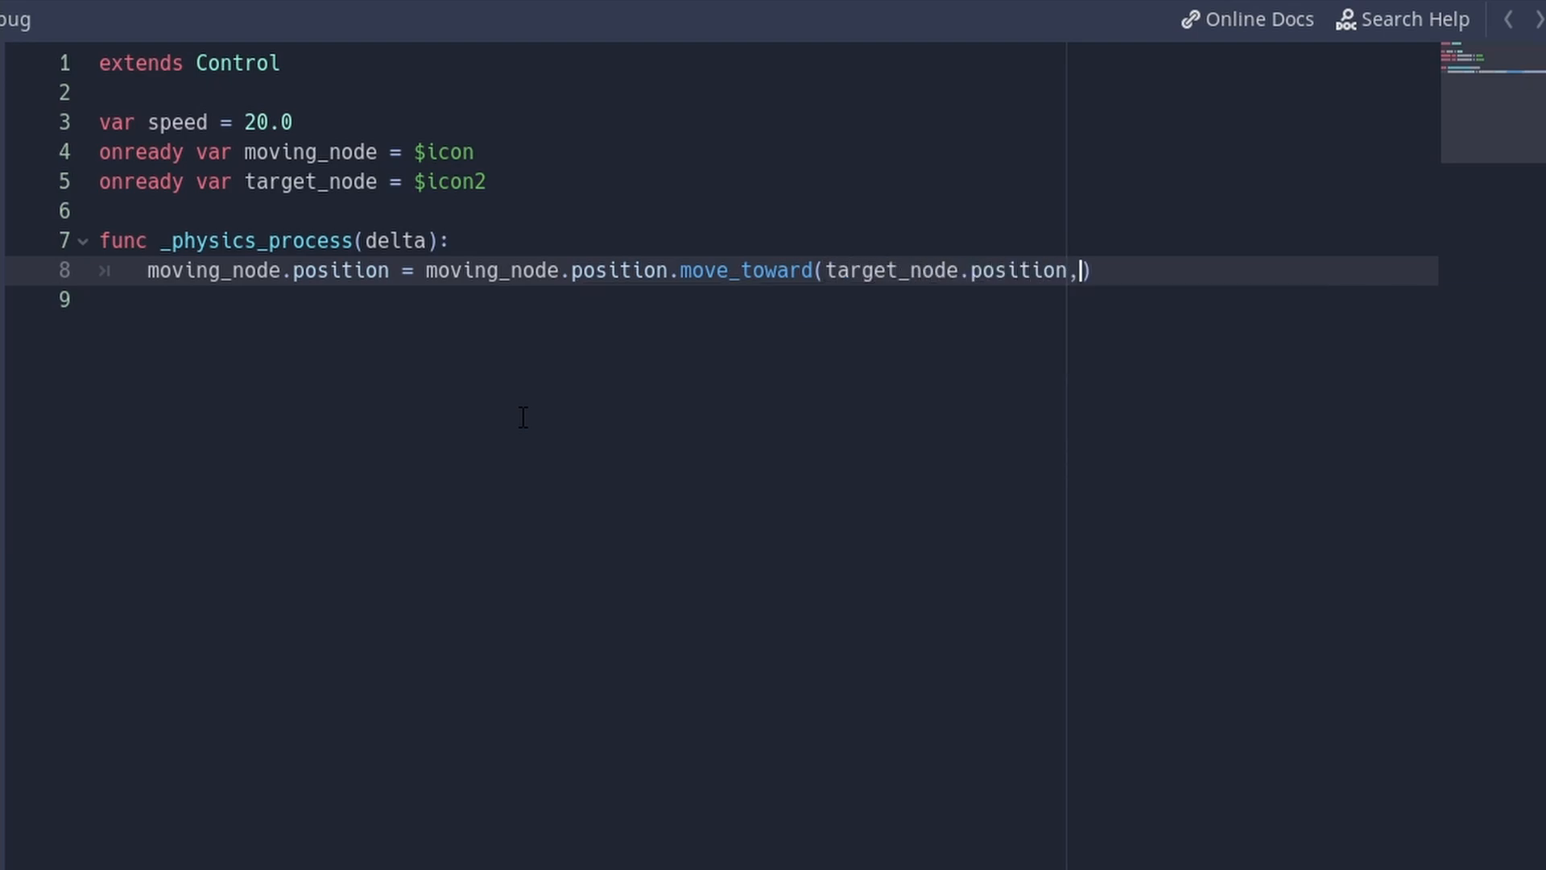
type("delta * speed")
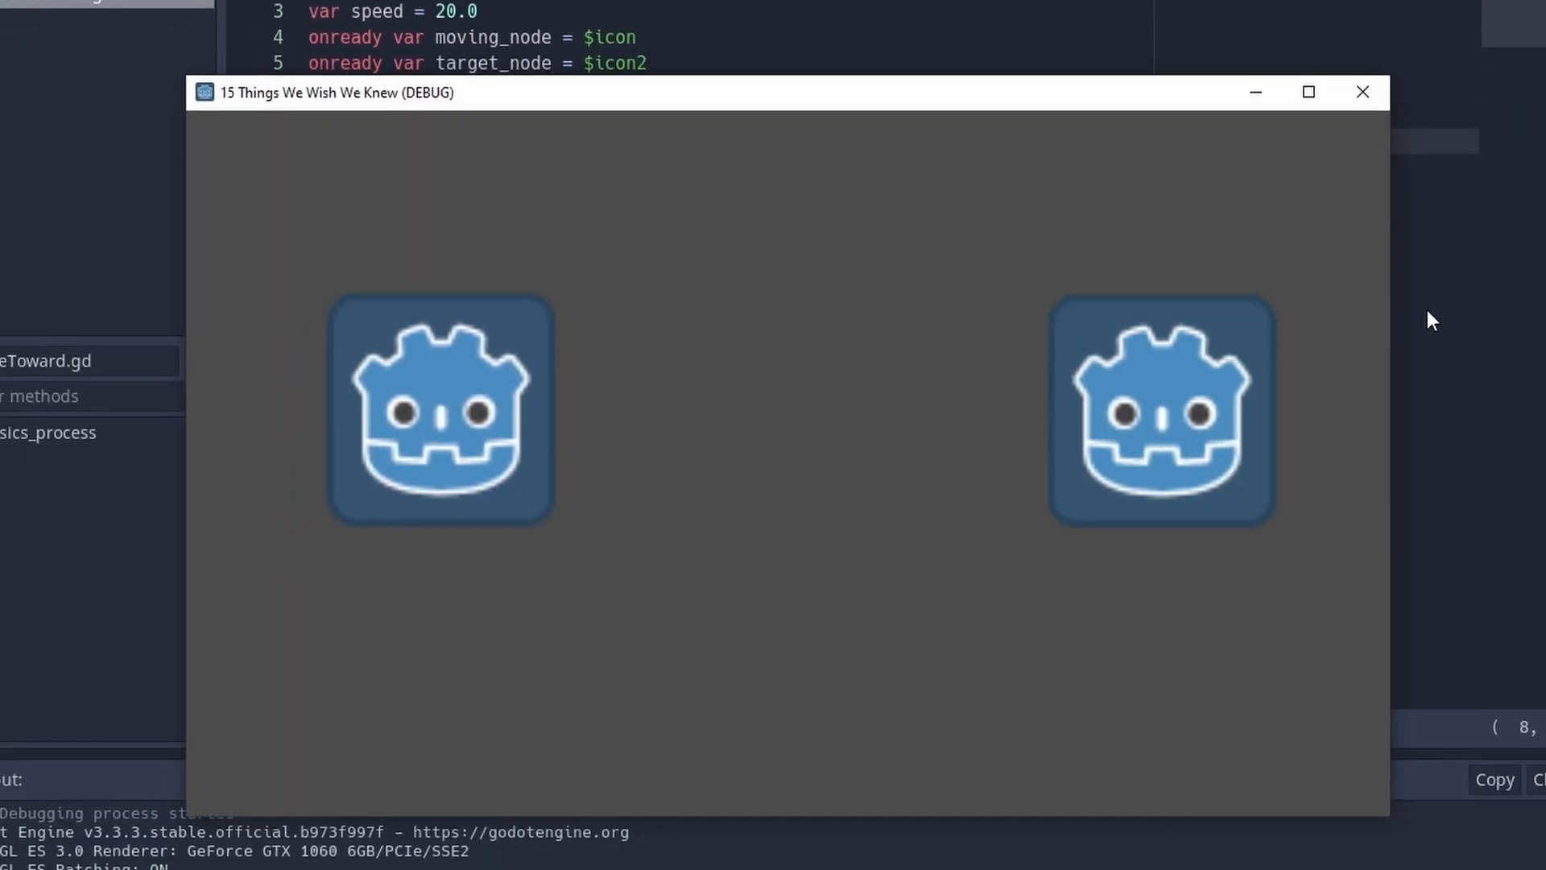
left_click(1363, 92)
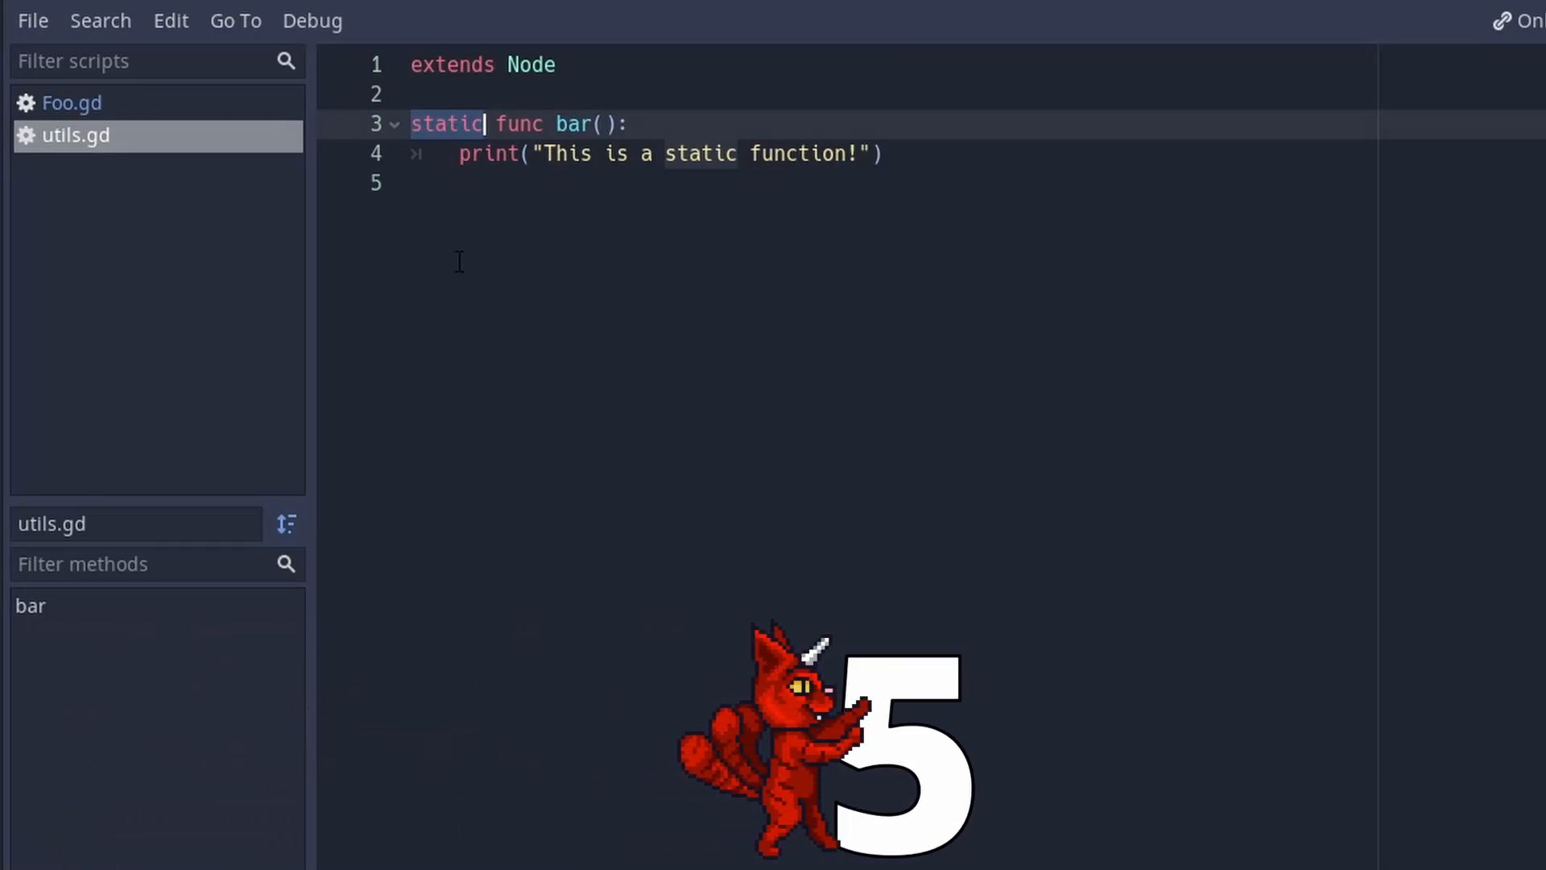
Step: Switch between Foo.gd and utils.gd, giving utils the class_name Utils that Foo calls
left_click(73, 103)
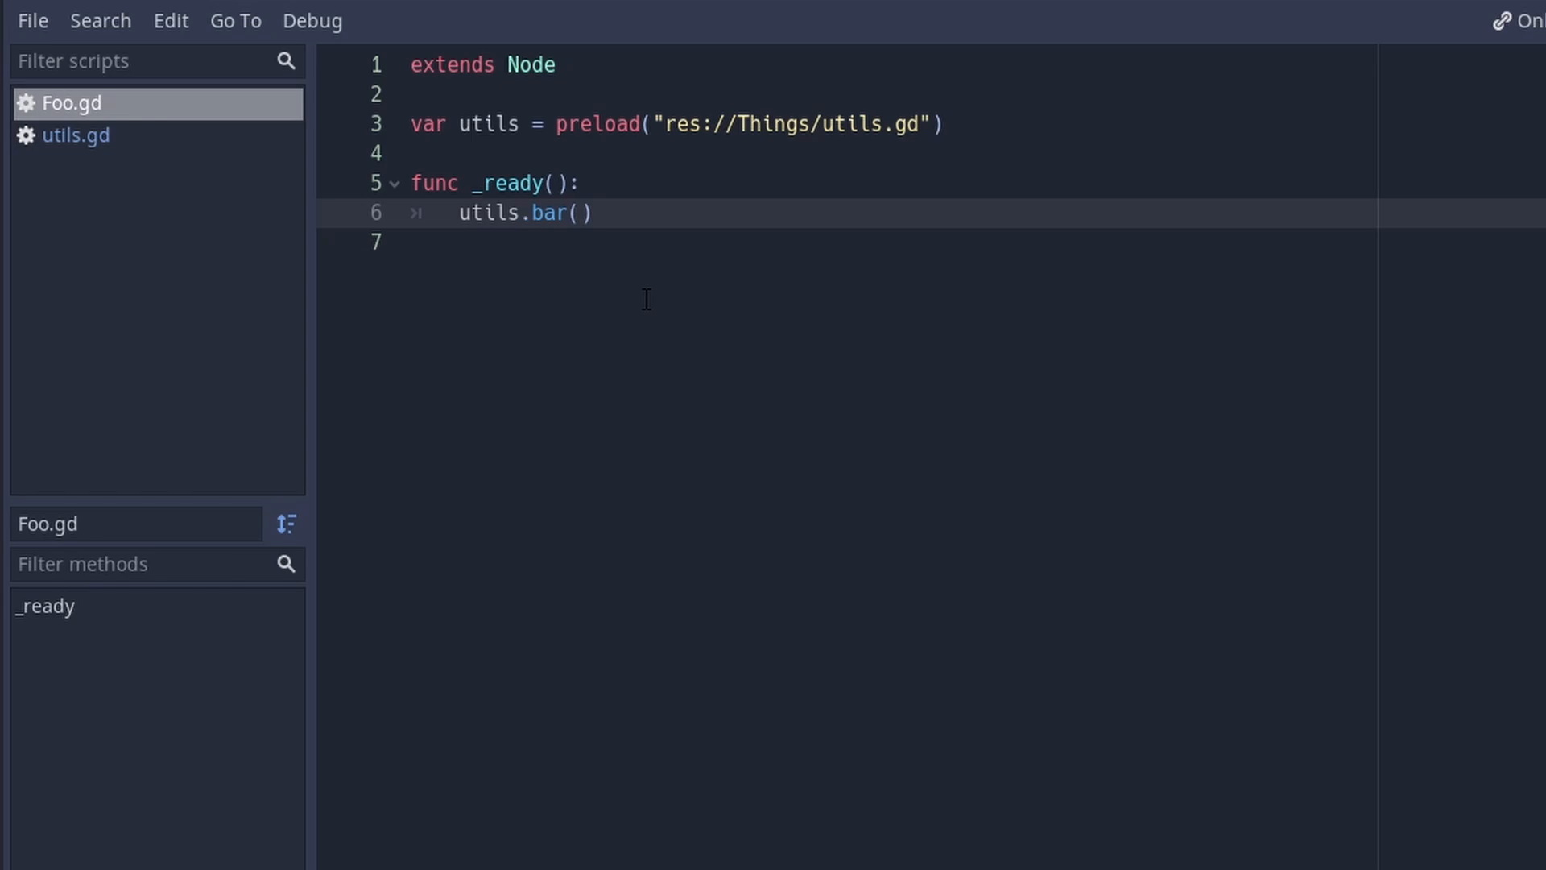
left_click(76, 135)
type("class_name Utils")
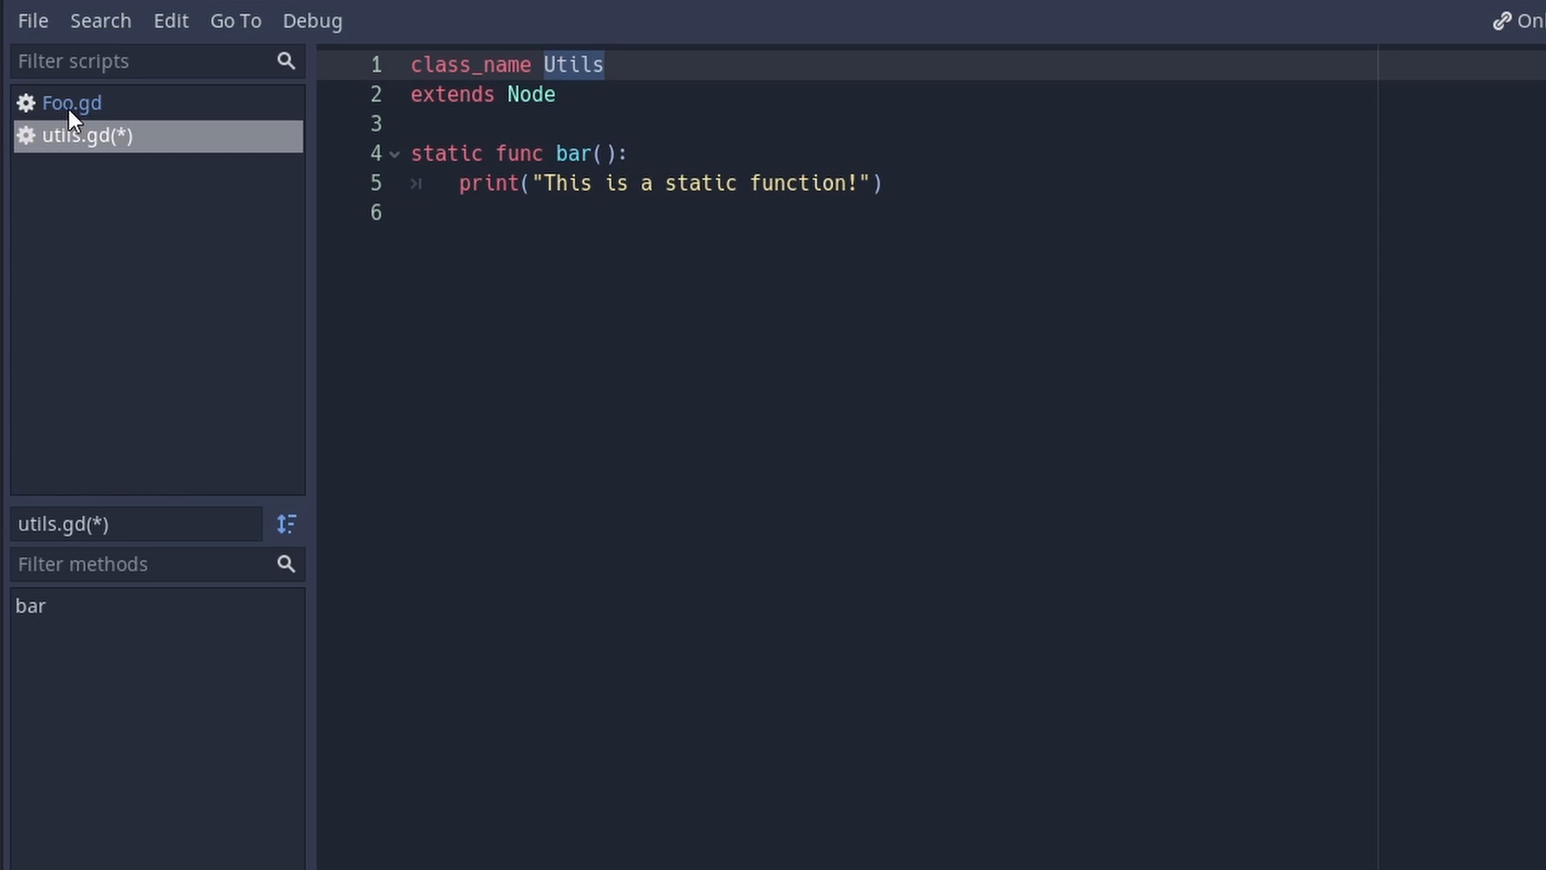
left_click(71, 103)
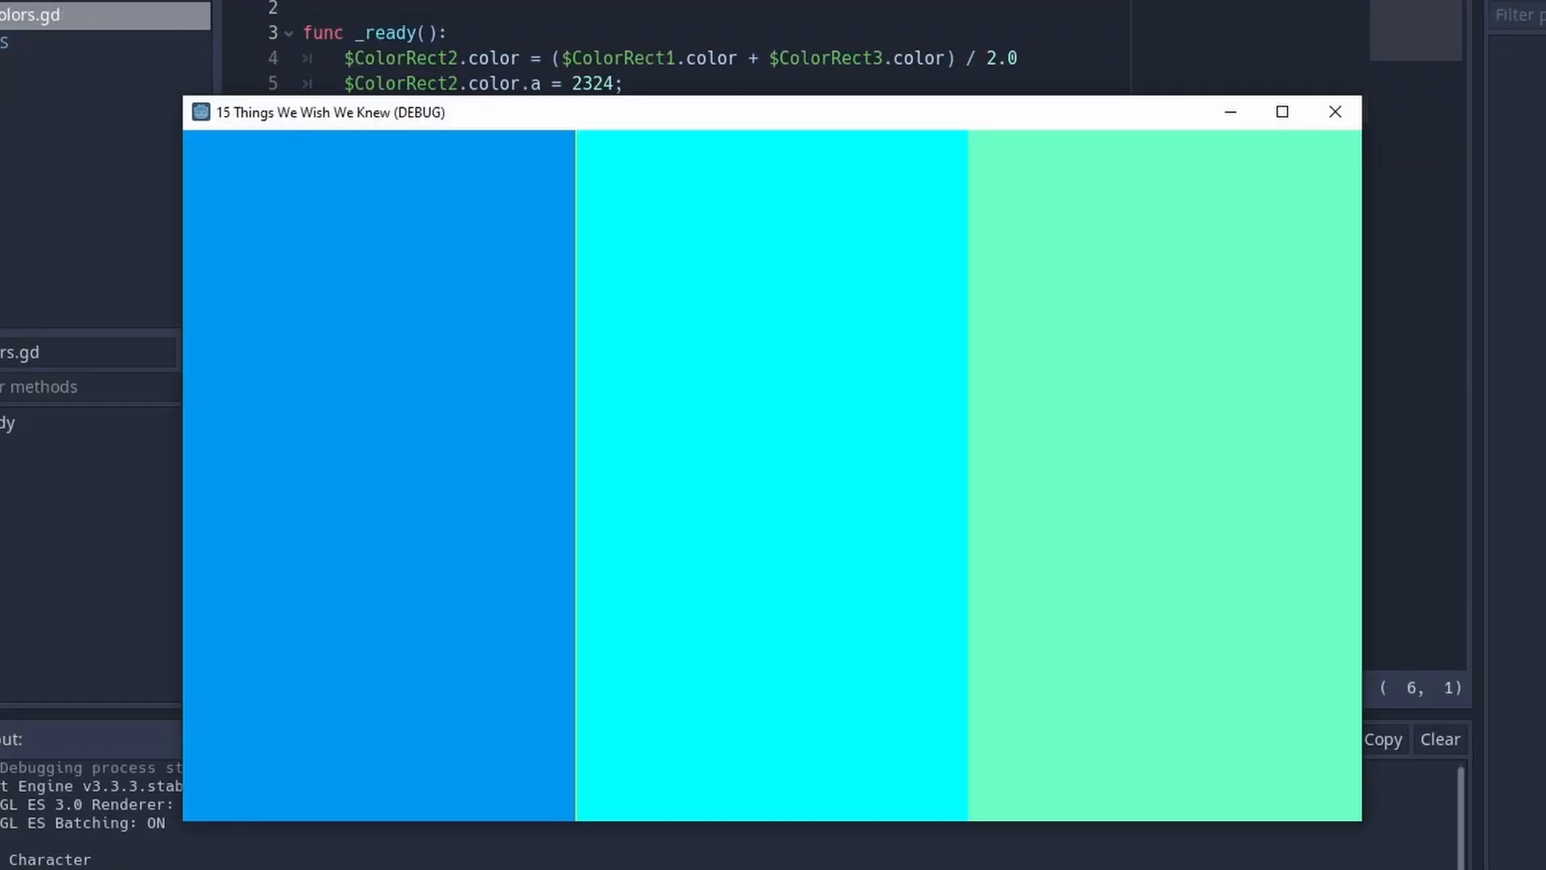
Step: Close the running colour-averaging game window
left_click(1334, 111)
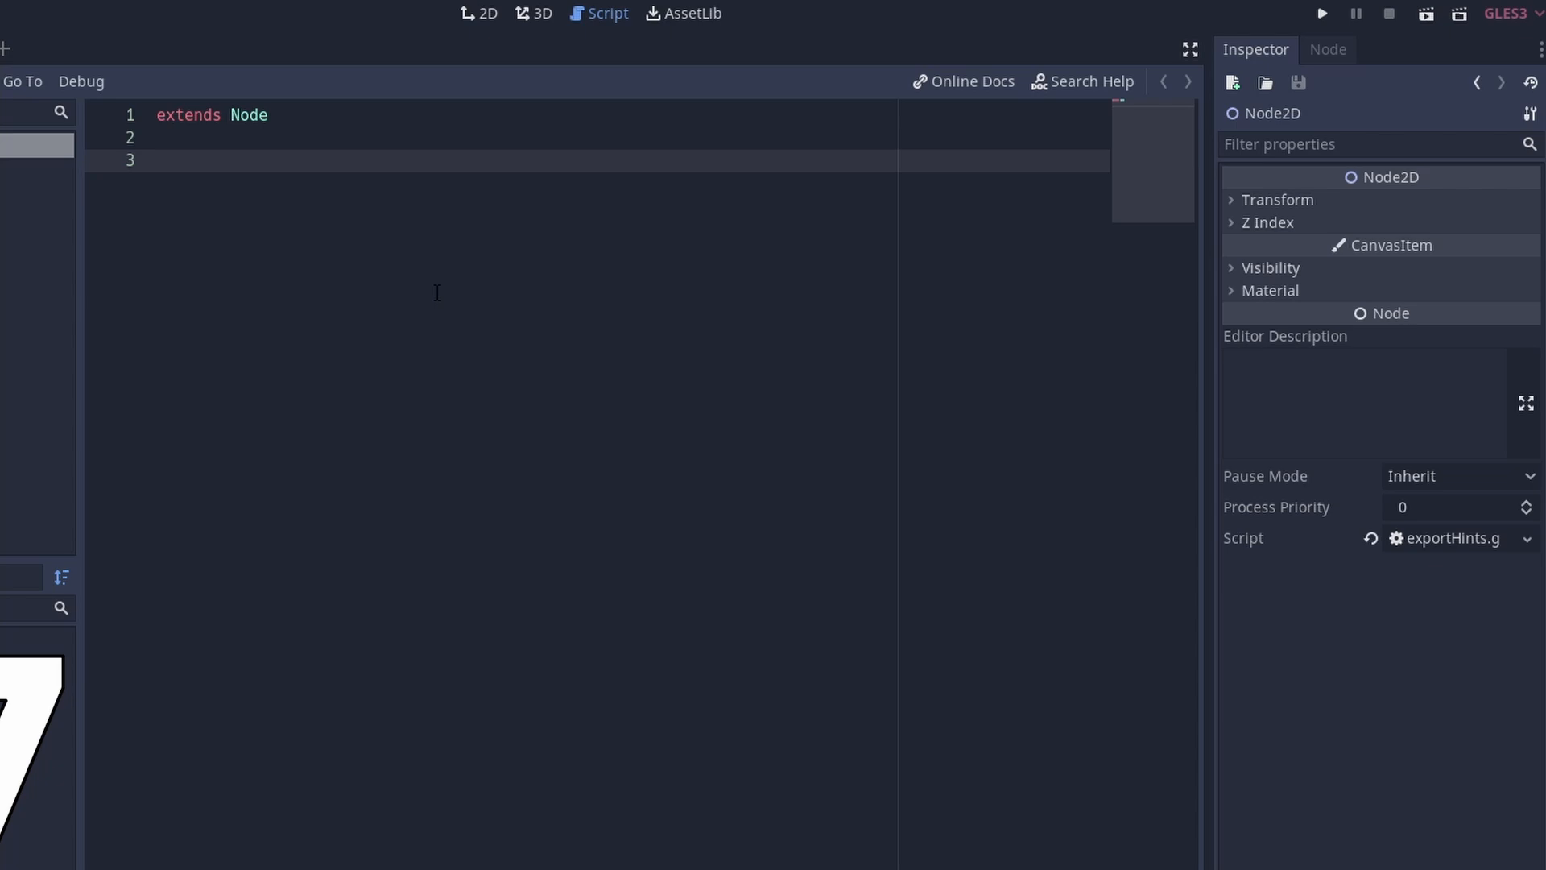
Step: Export var number = 42 with inferred type and an exported Resource variable
type("export var number =")
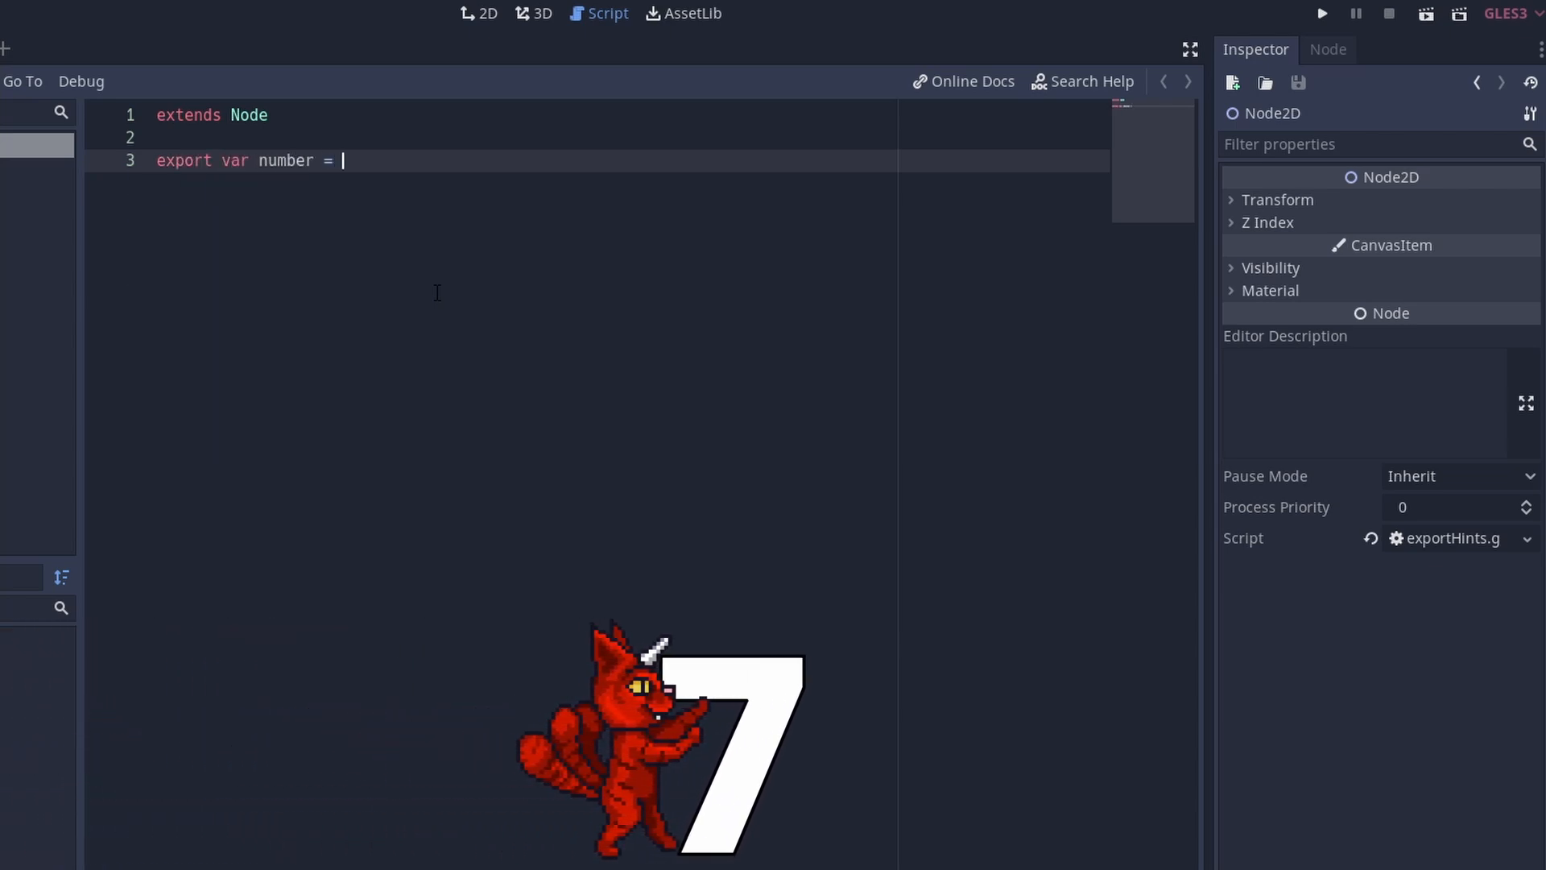
type("42 #infers the type")
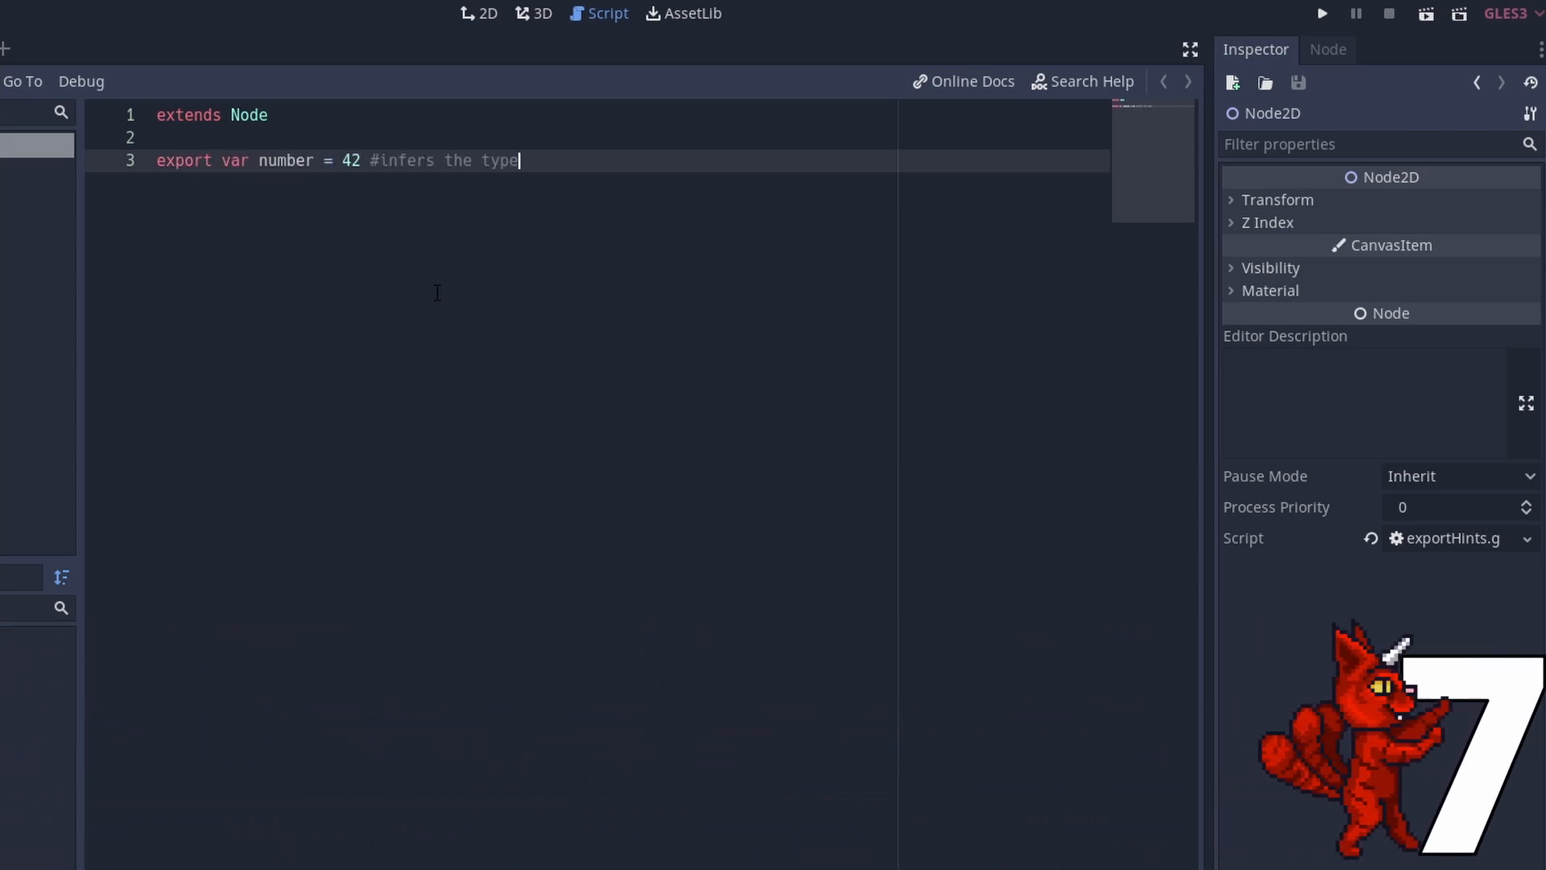
type("export(Resource) var resource")
type("export(Array, Texture) var textures")
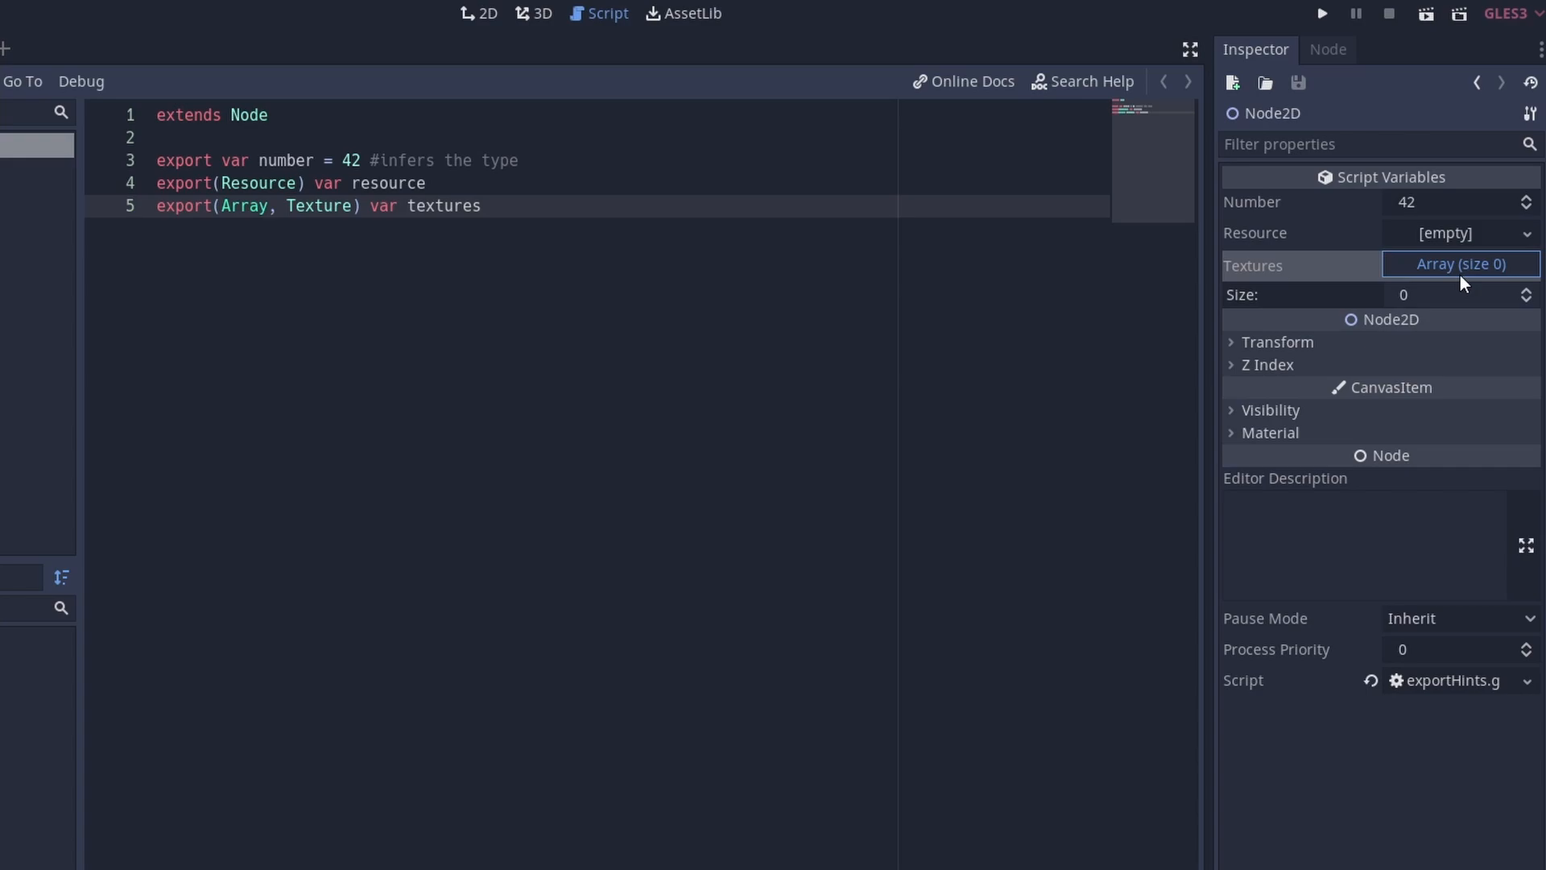
Step: Edit the textures array in the Inspector, raise offset to 8, and export Fire/Water/Earth/Wind element flags defaulting to 4
left_click(1461, 356)
type("export(float, -10, 20, 0.5) var offset")
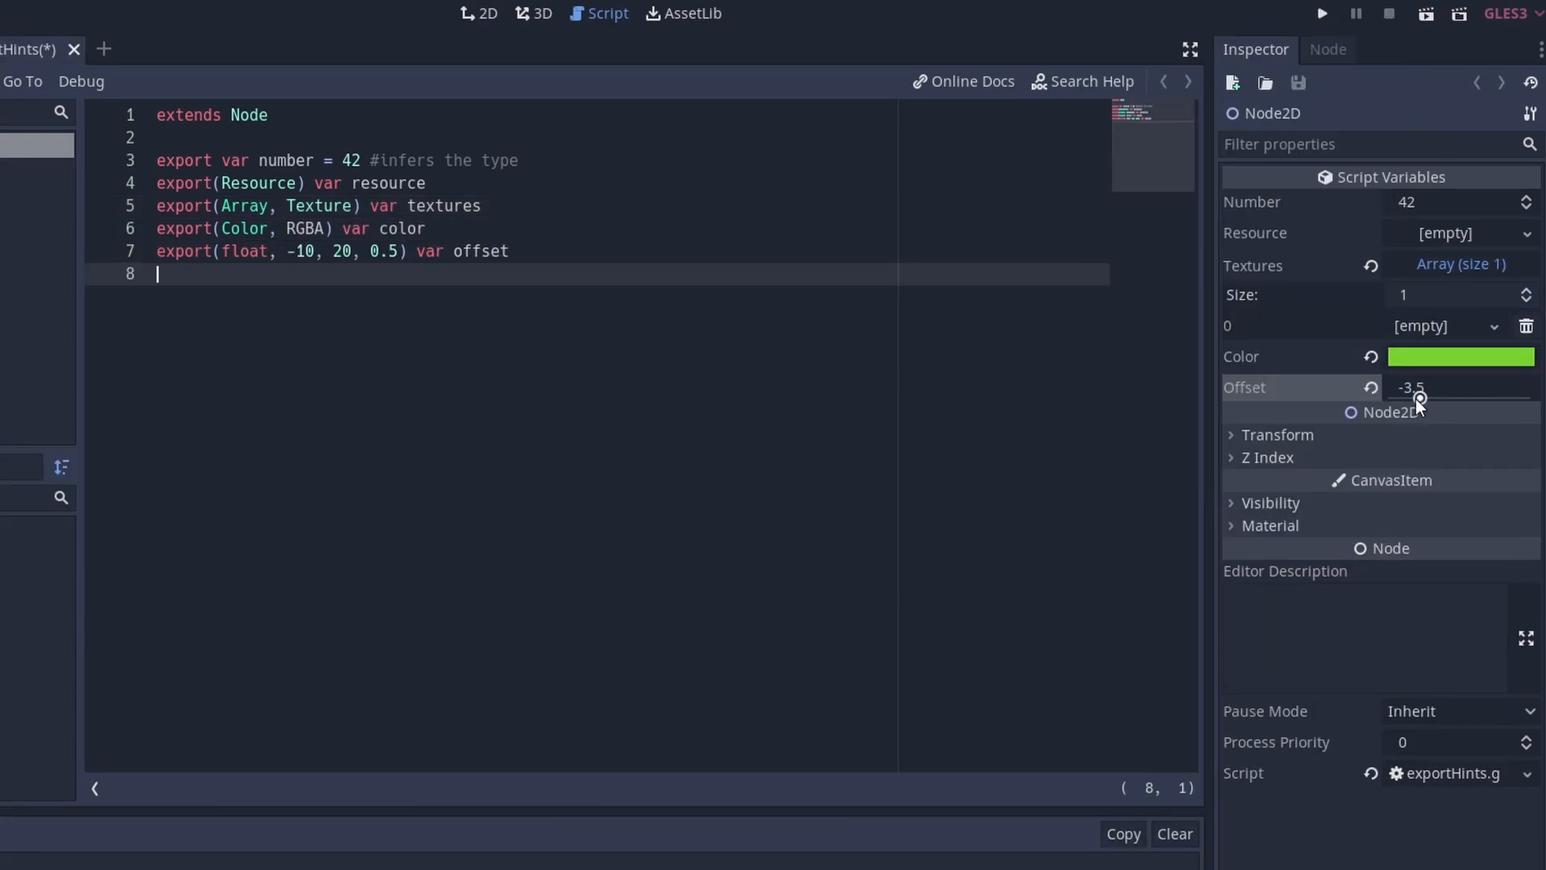
left_click_drag(1421, 398, 1473, 398)
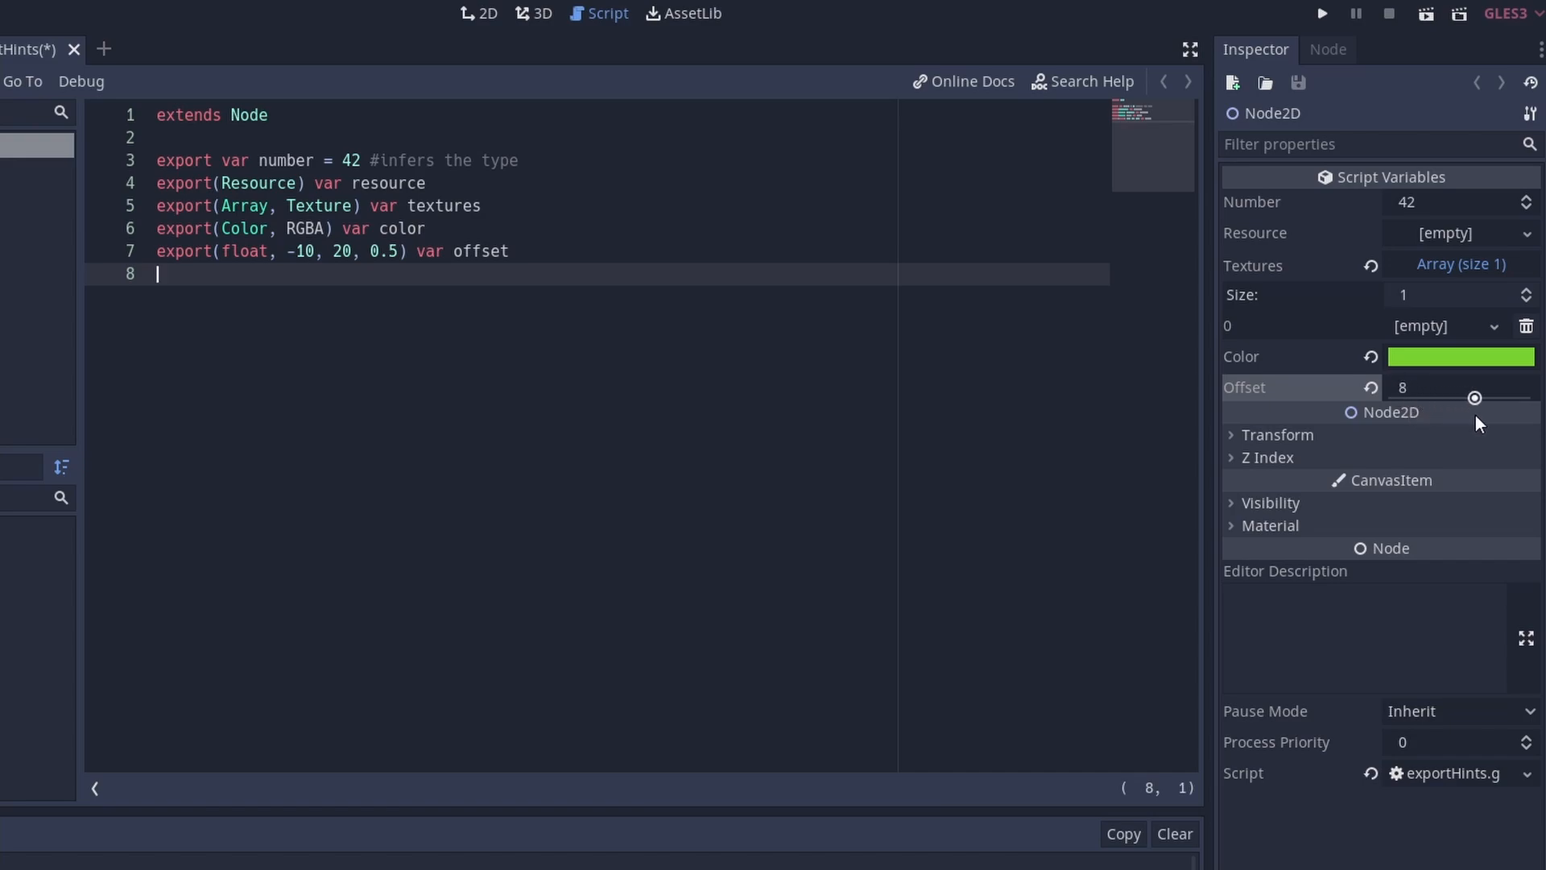
type("export(int, FLAGS, \"Fire\", \"Water\", \"Earth\", \"Wind\") var element = 4")
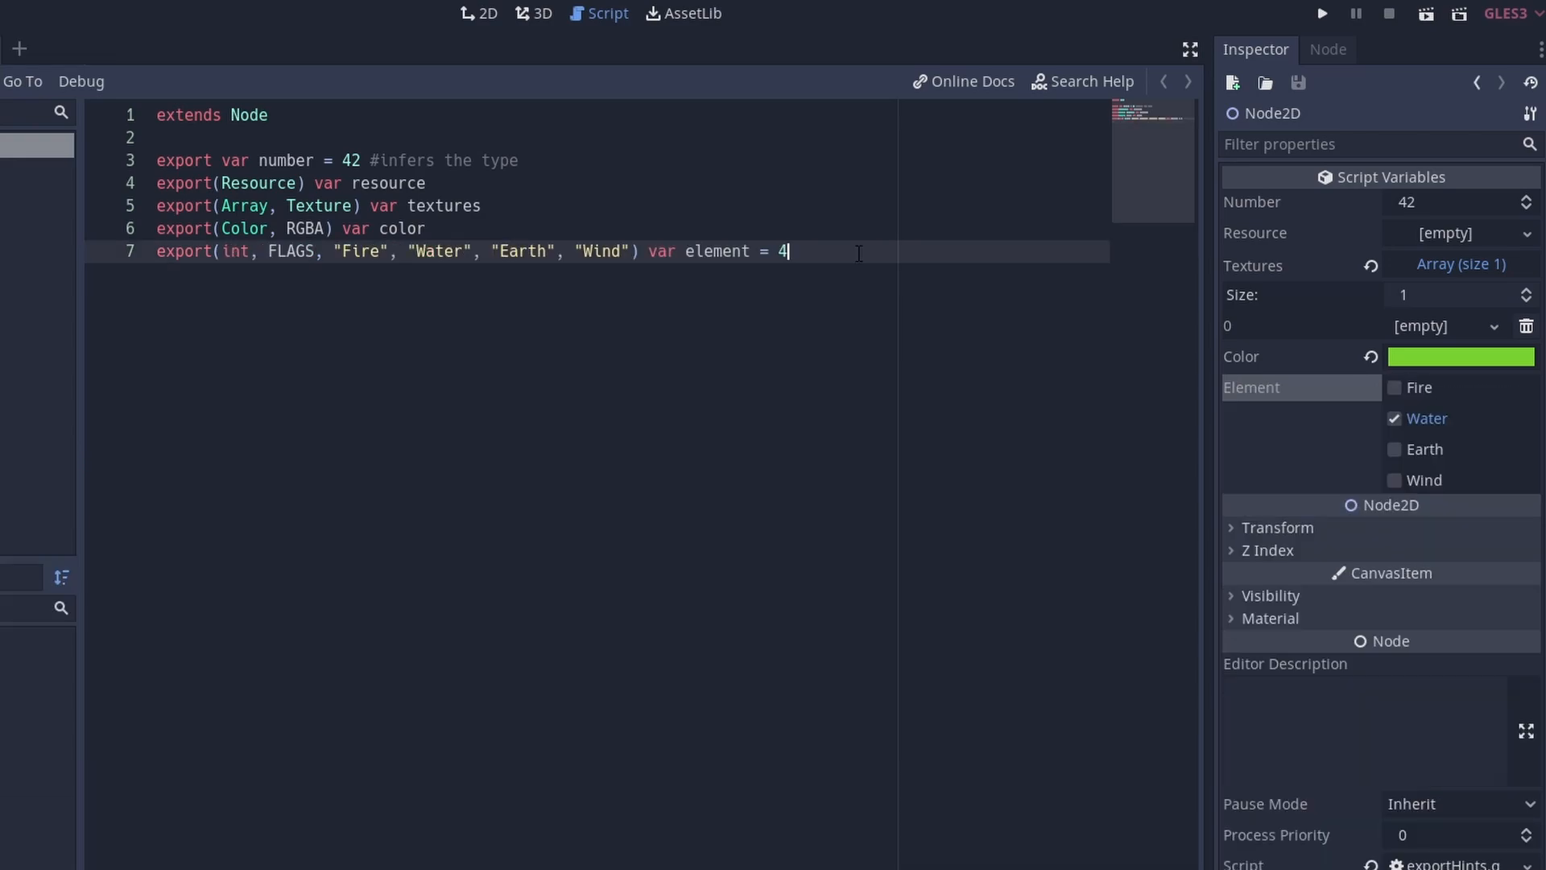
left_click(1393, 450)
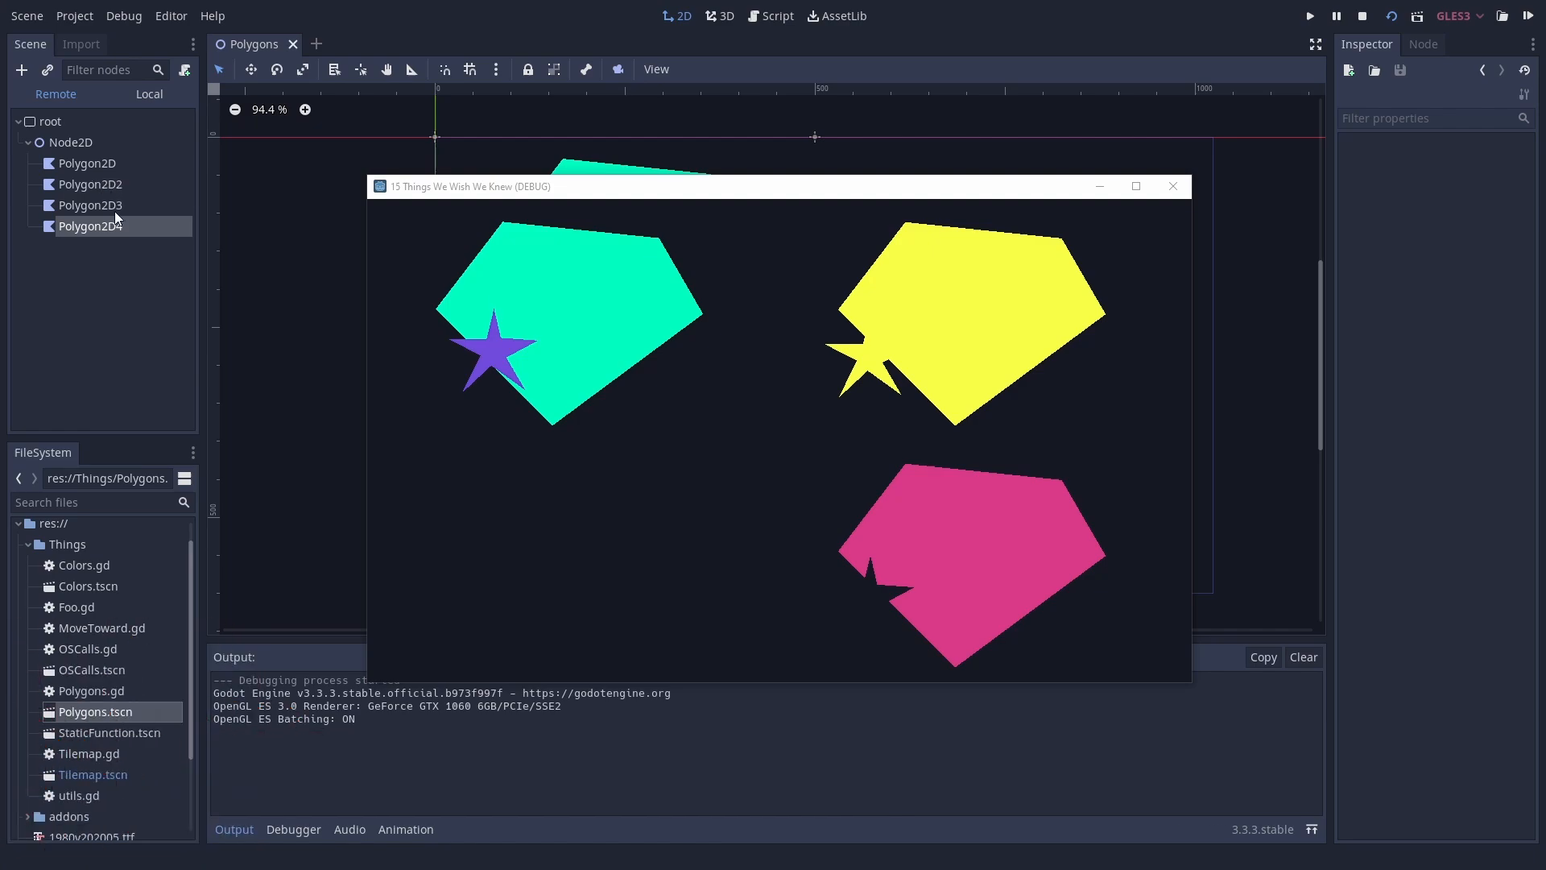
mouse_move(111, 204)
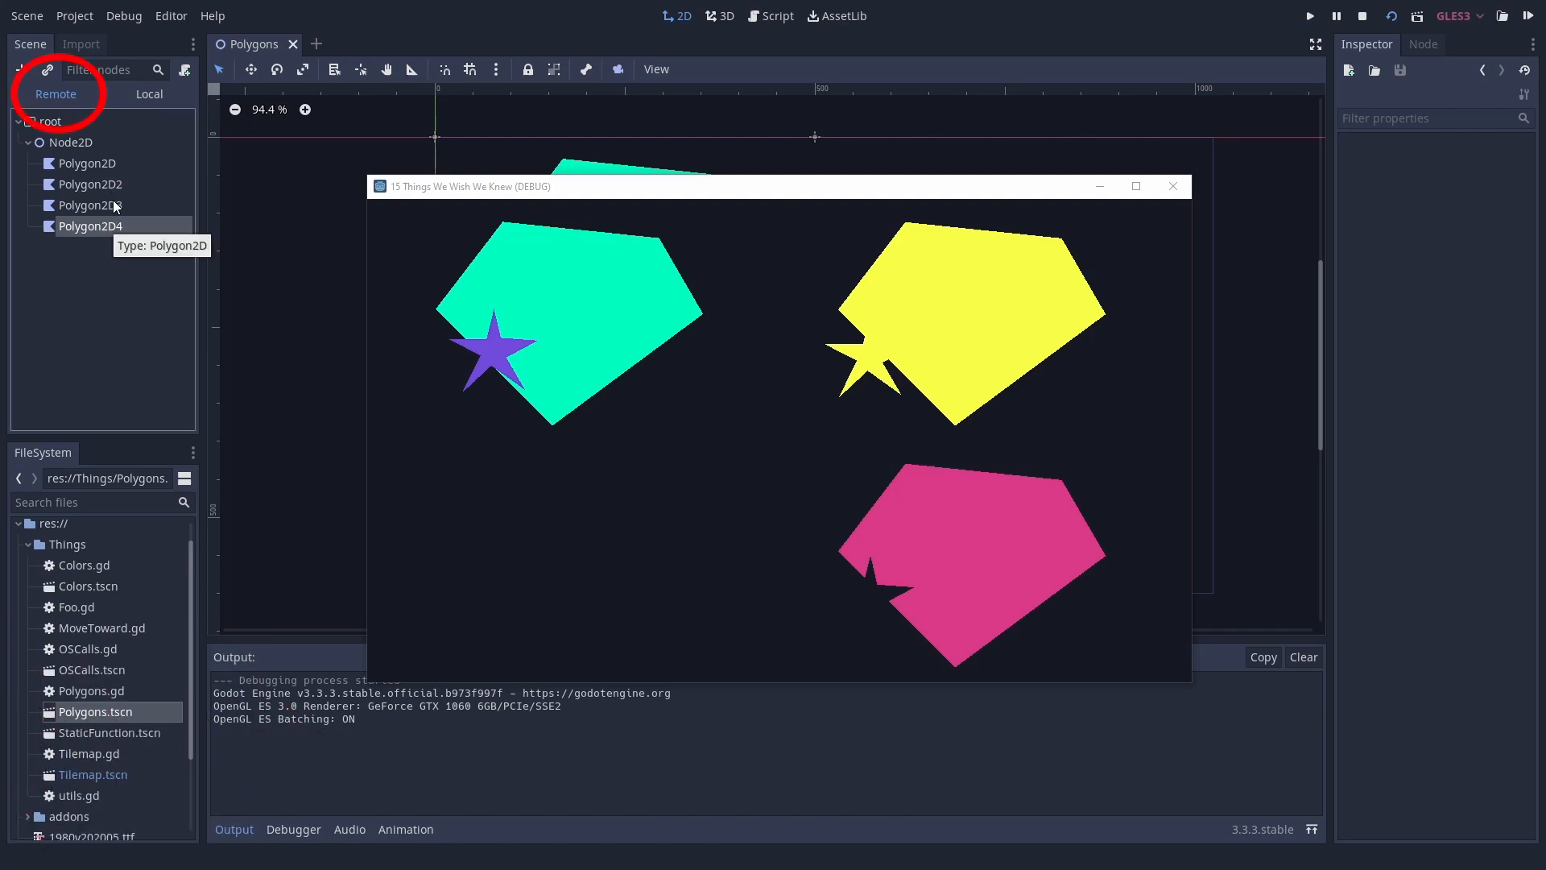
Step: Via the Remote scene tree, recolour Polygon2D4 to orange live and toggle its visibility
left_click(90, 225)
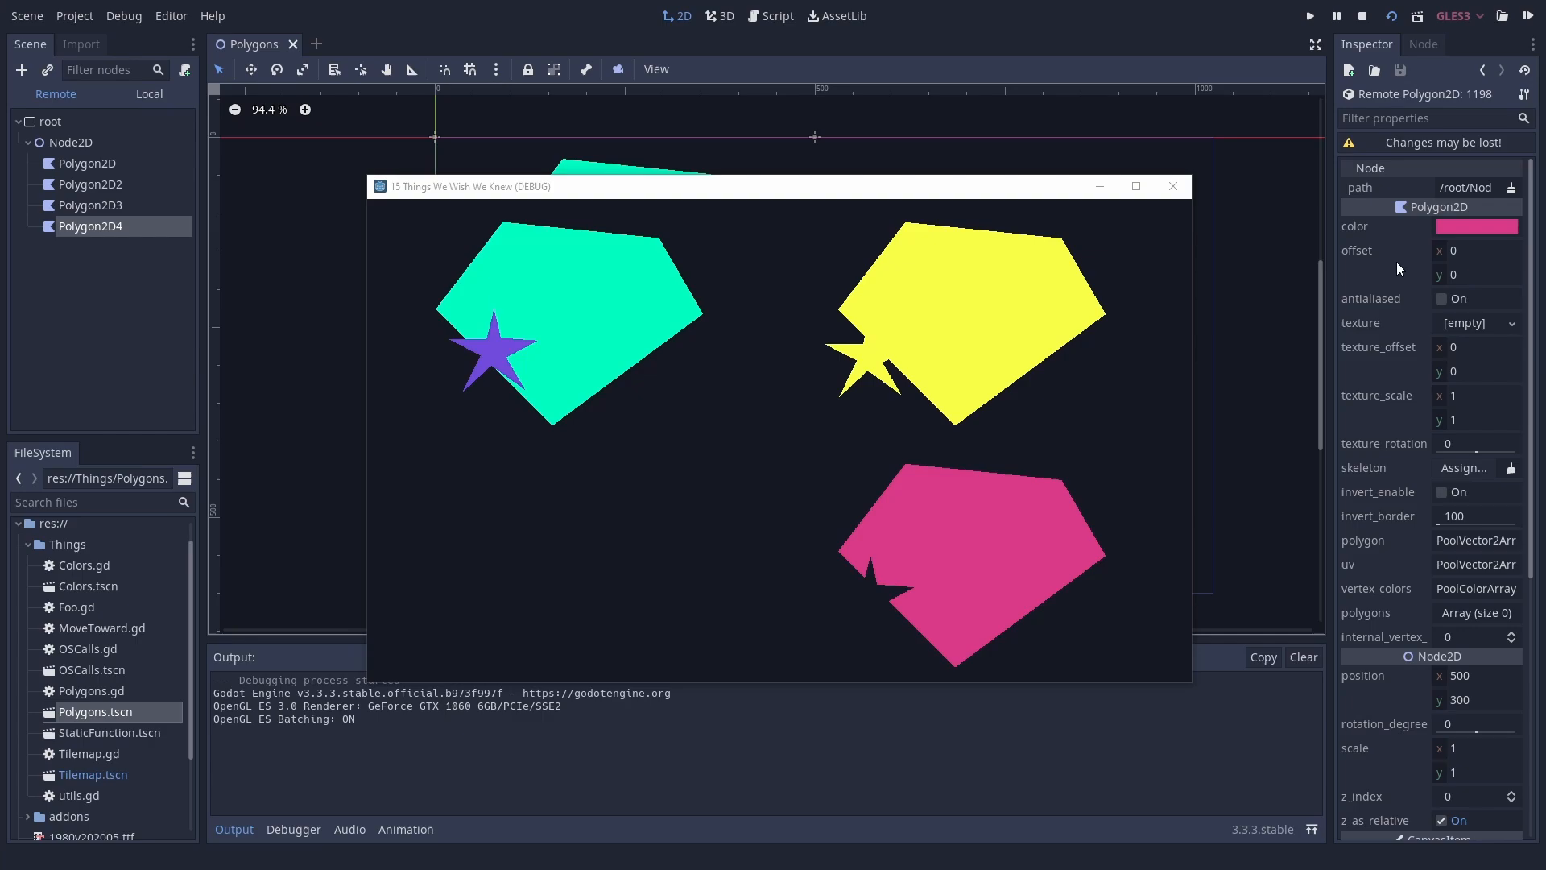
left_click(1477, 225)
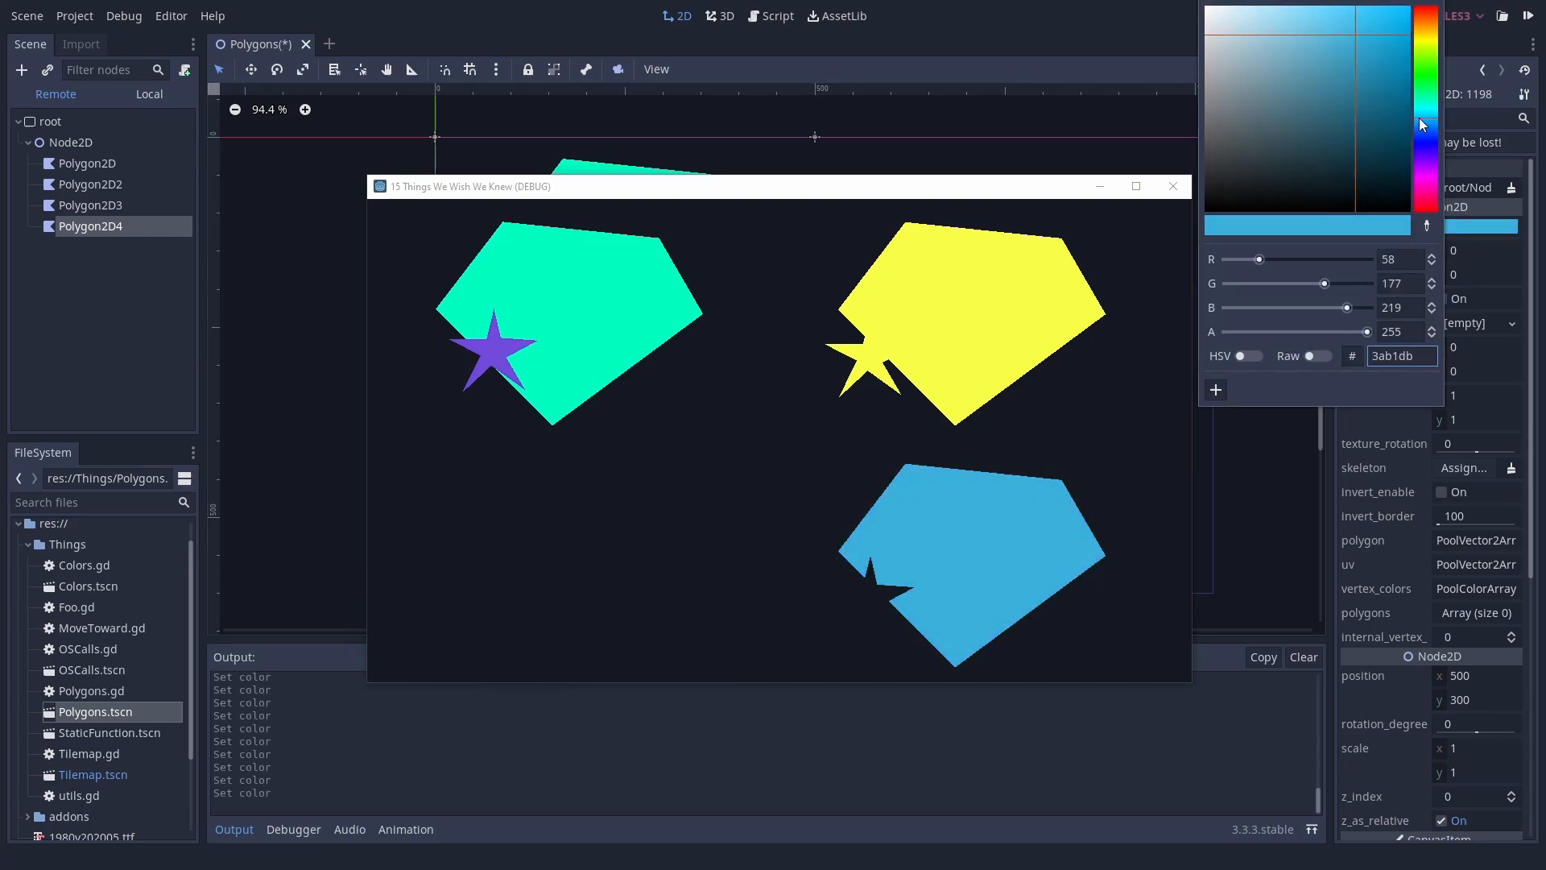
left_click(1418, 24)
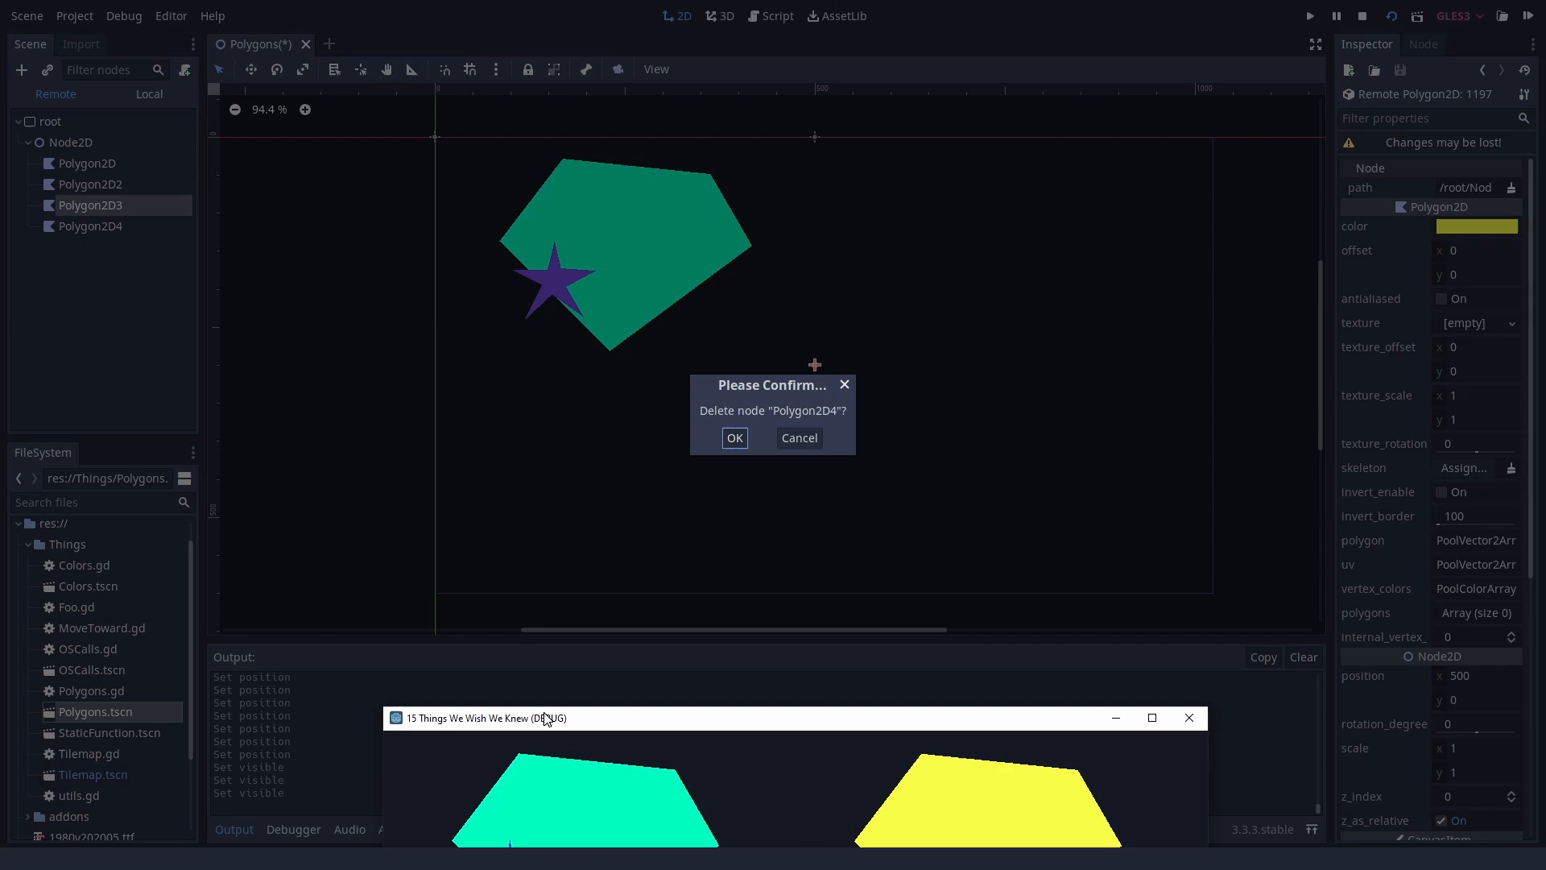
left_click(734, 436)
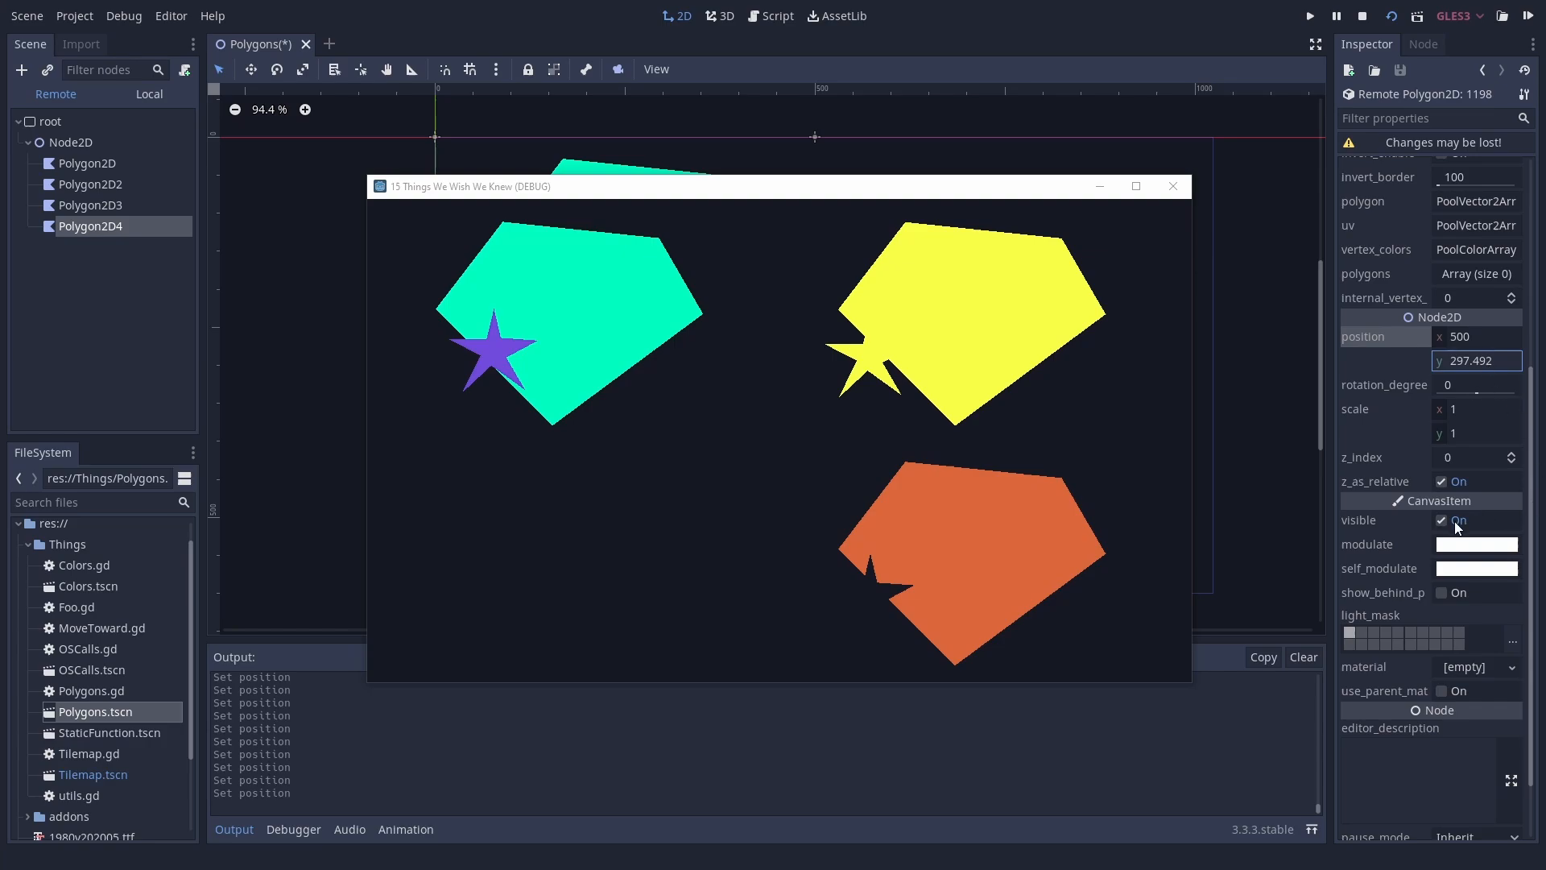
left_click(1458, 520)
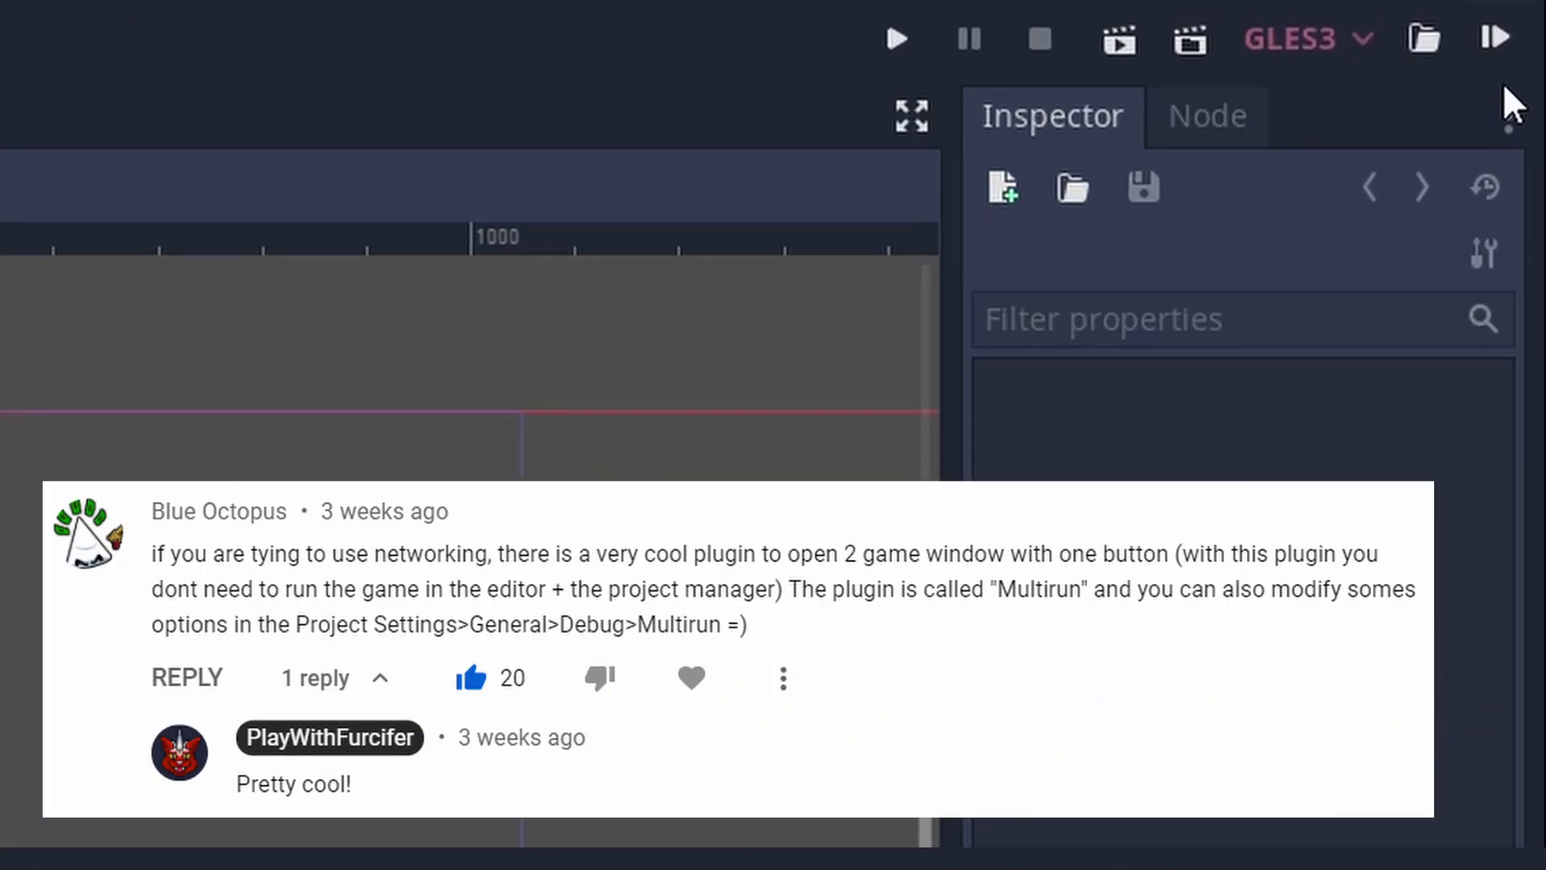
Step: Bring up the Geometry class reference from Search Help
left_click(894, 38)
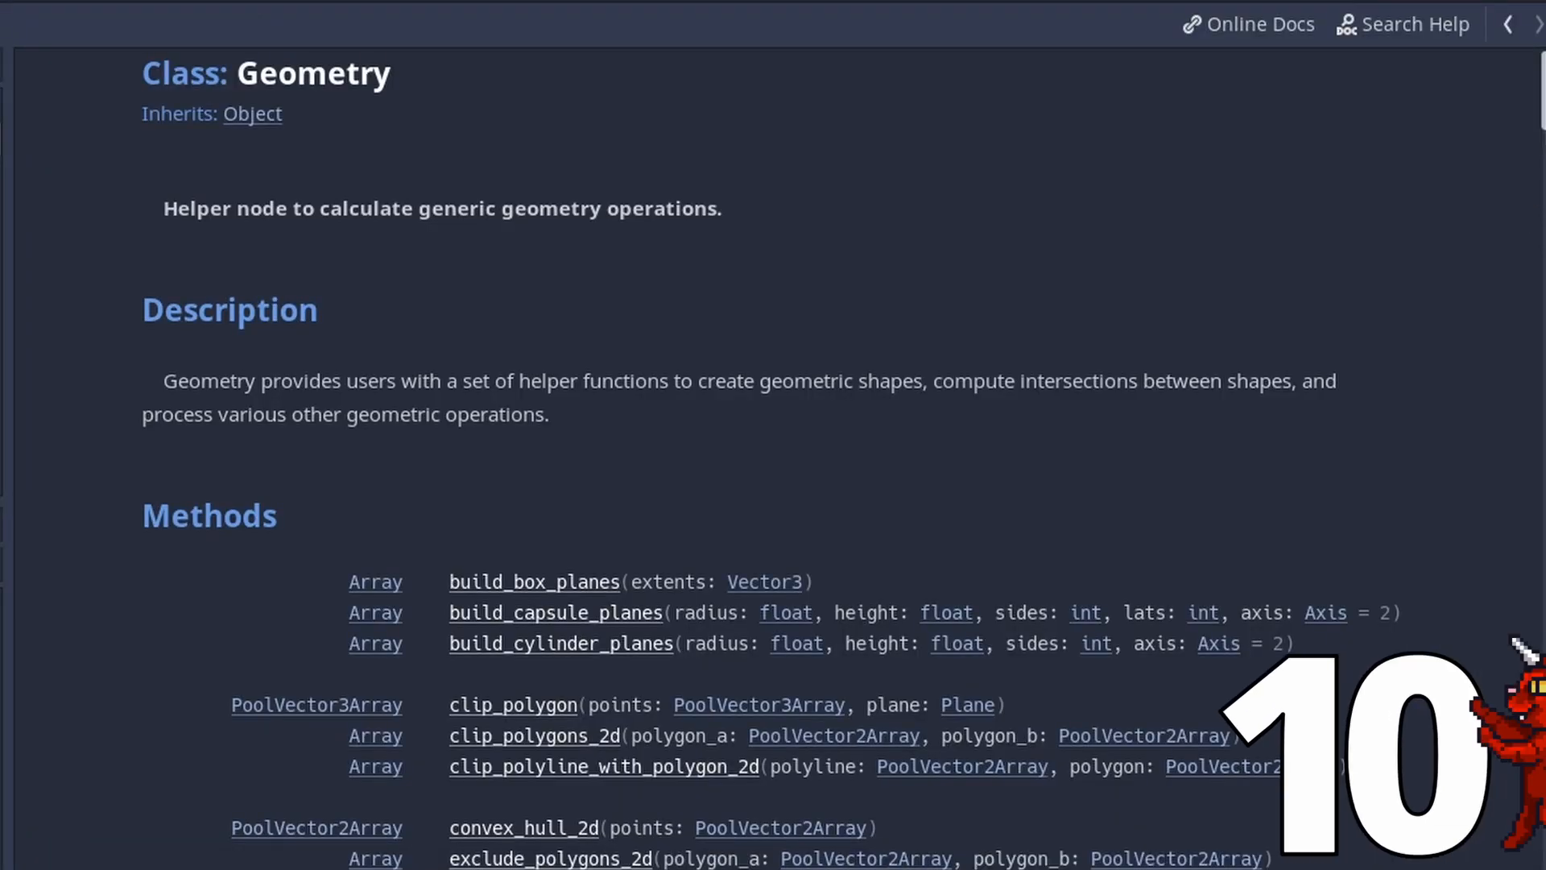
Step: Assign merge_polygons_2d and clip_polygons_2d results' [0] element to Polygon2D3 and Polygon2D4
scroll("down", 3)
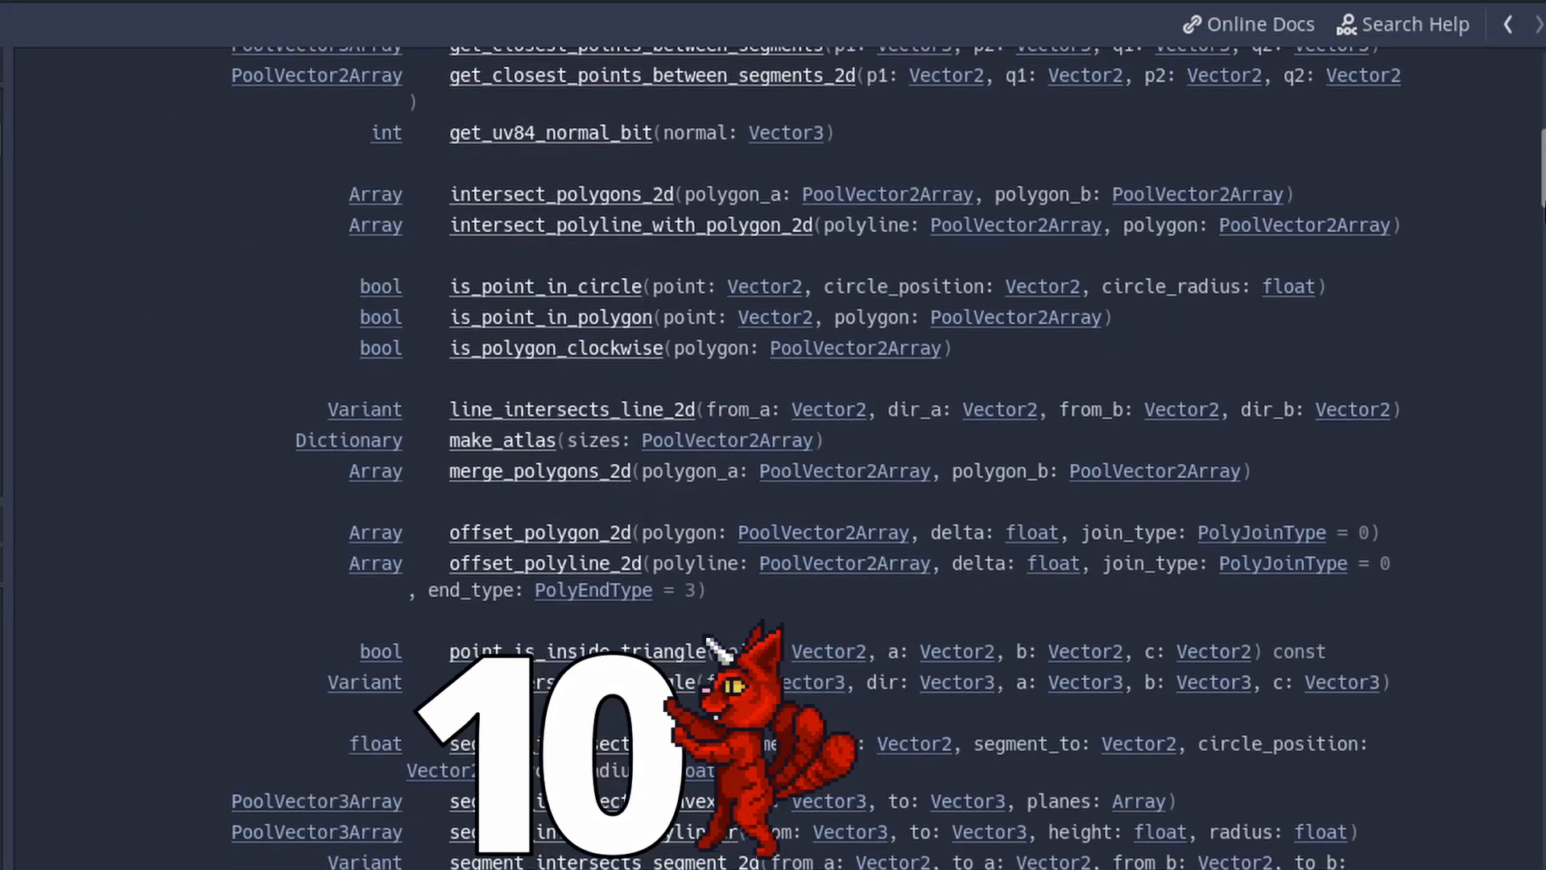
scroll("down", 3)
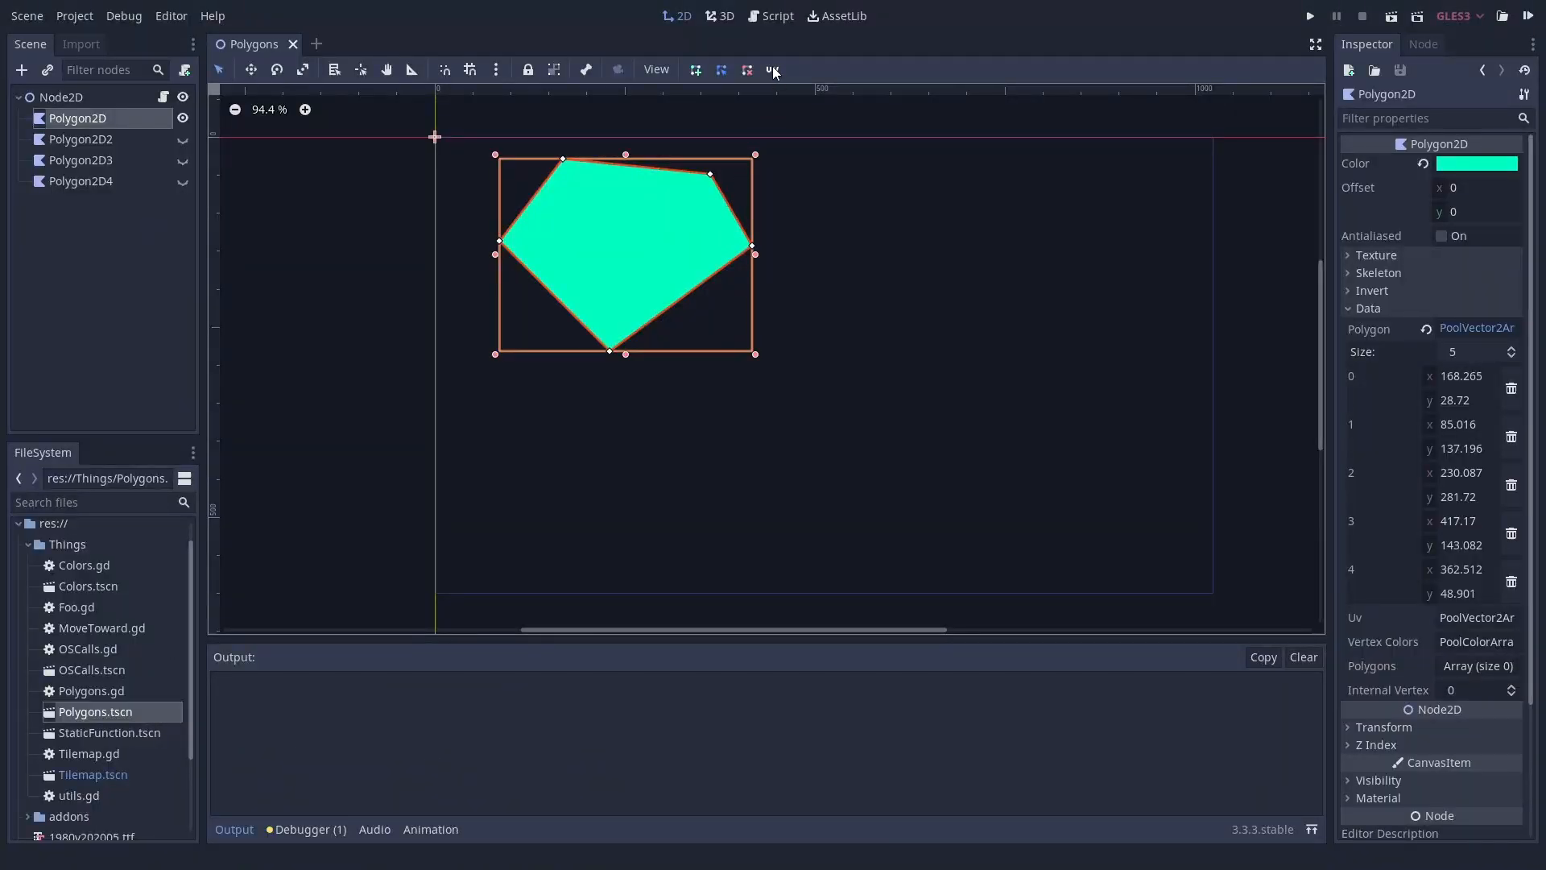
left_click(769, 16)
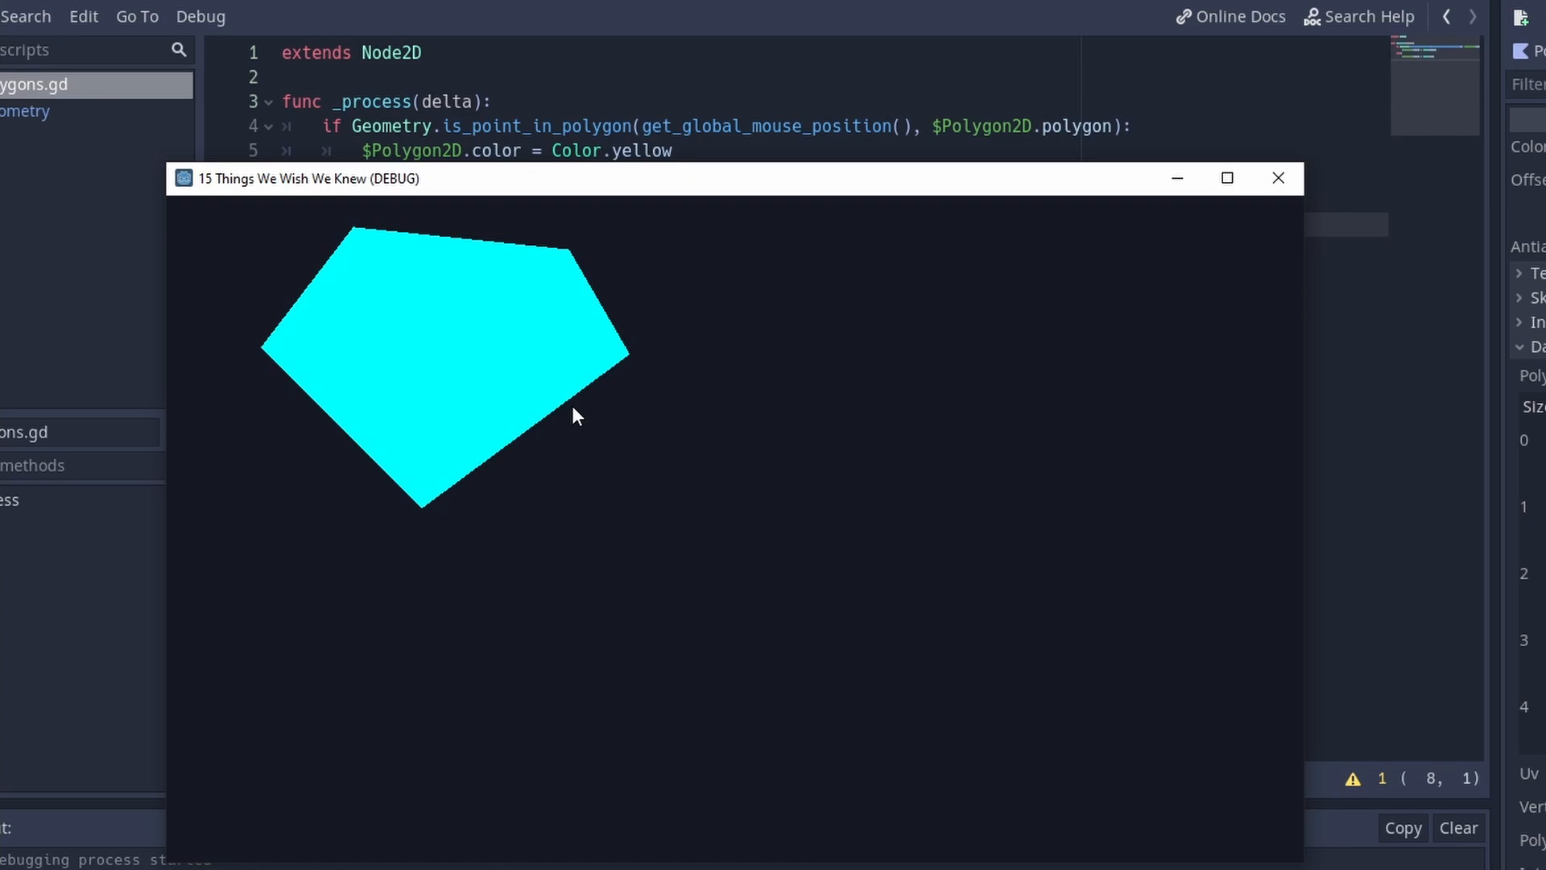
mouse_move(549, 419)
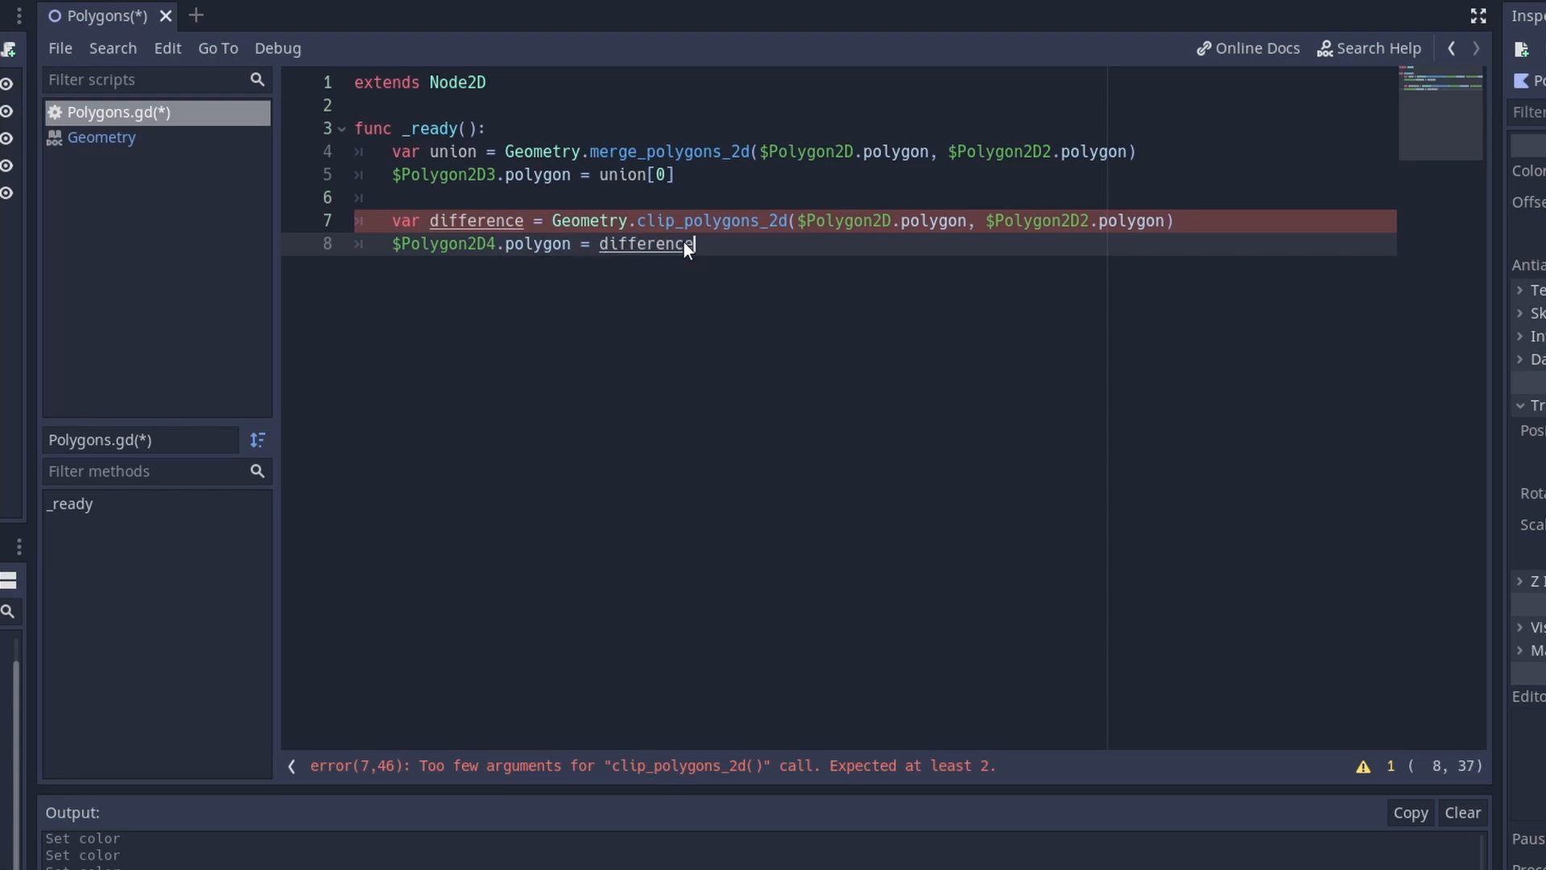
type("[0]")
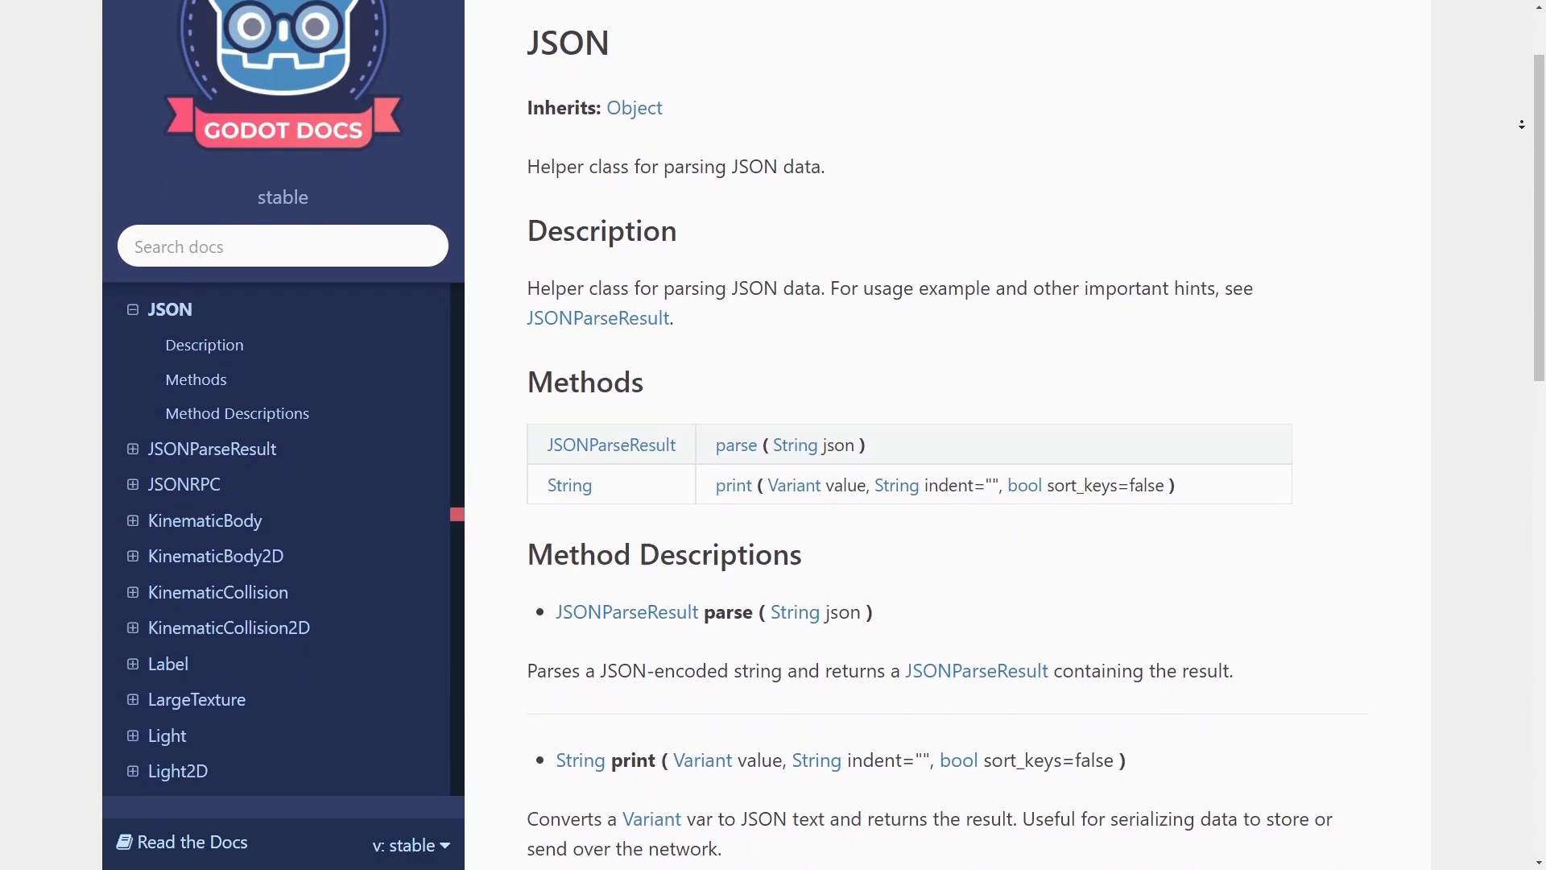
Step: Scroll the JSON class page down to the indented Example output of JSON.print
scroll("down", 3)
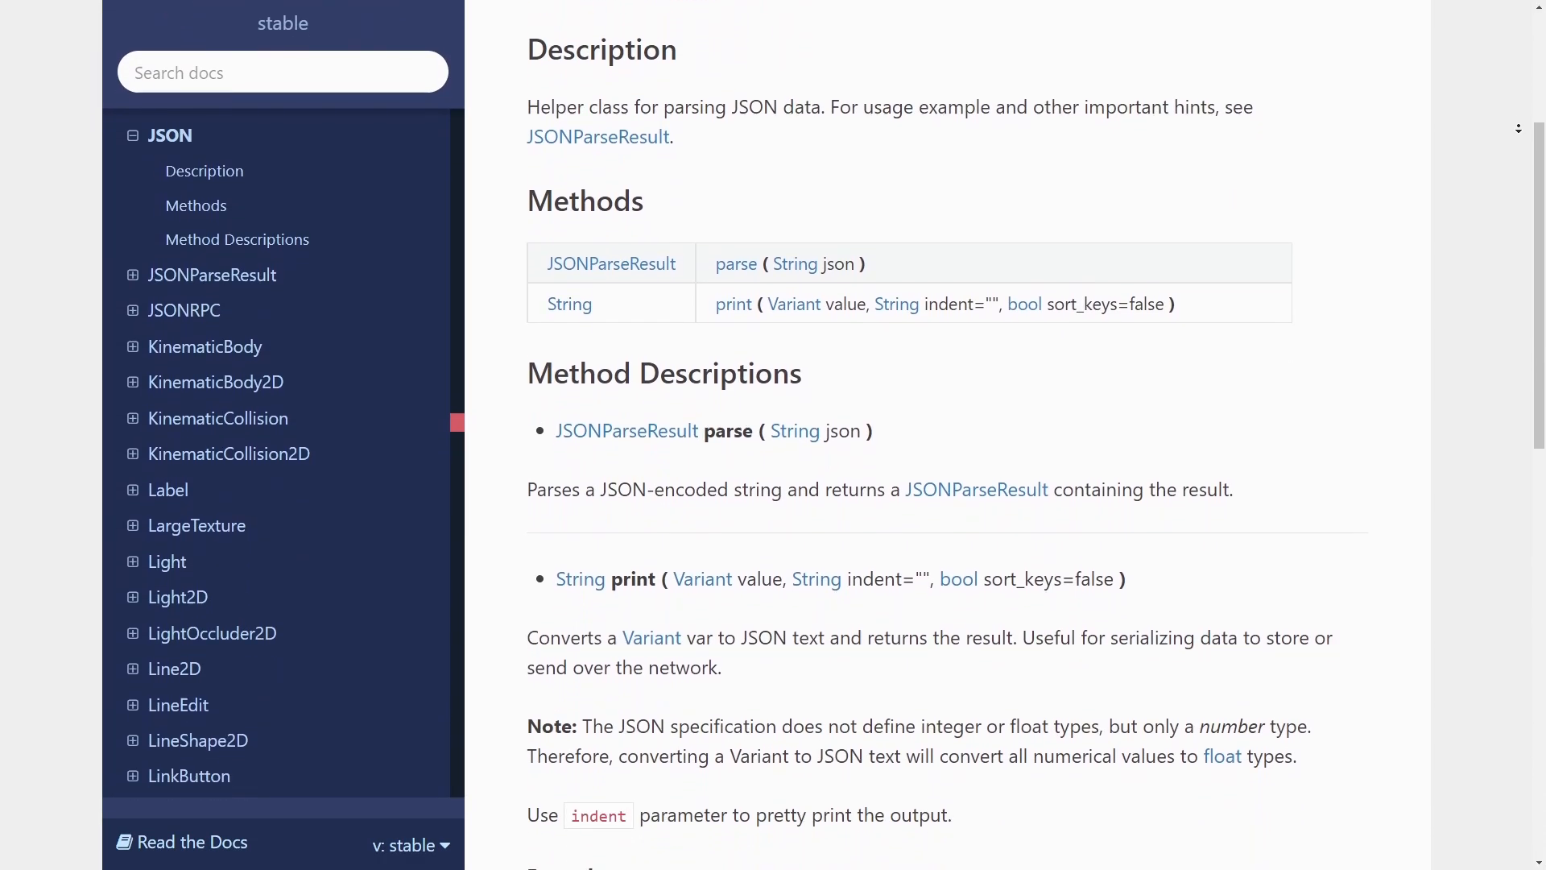
scroll("down", 3)
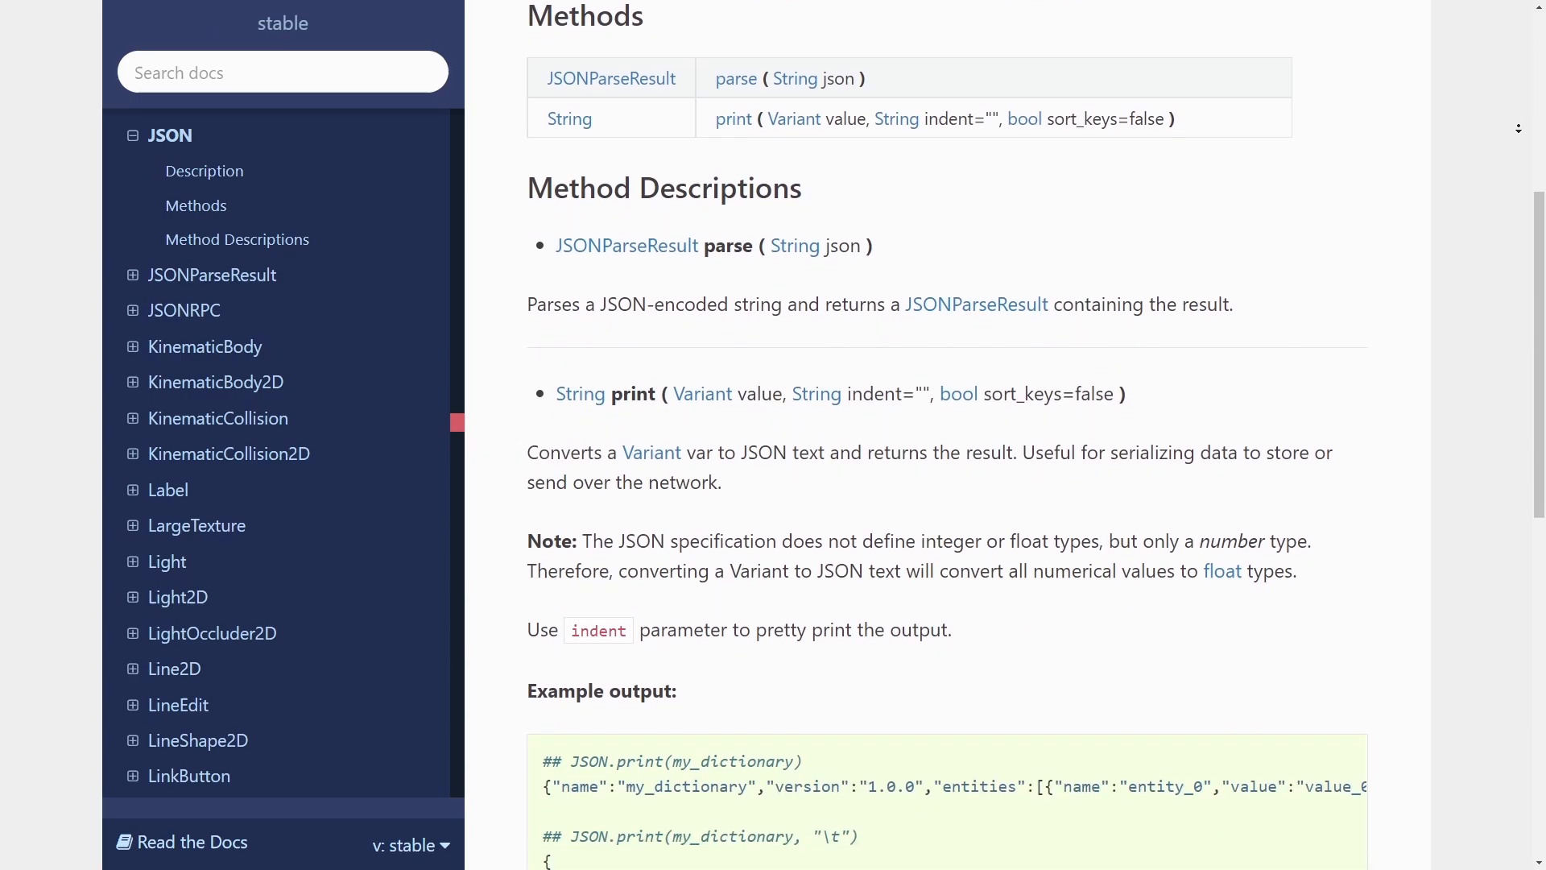
scroll("down", 3)
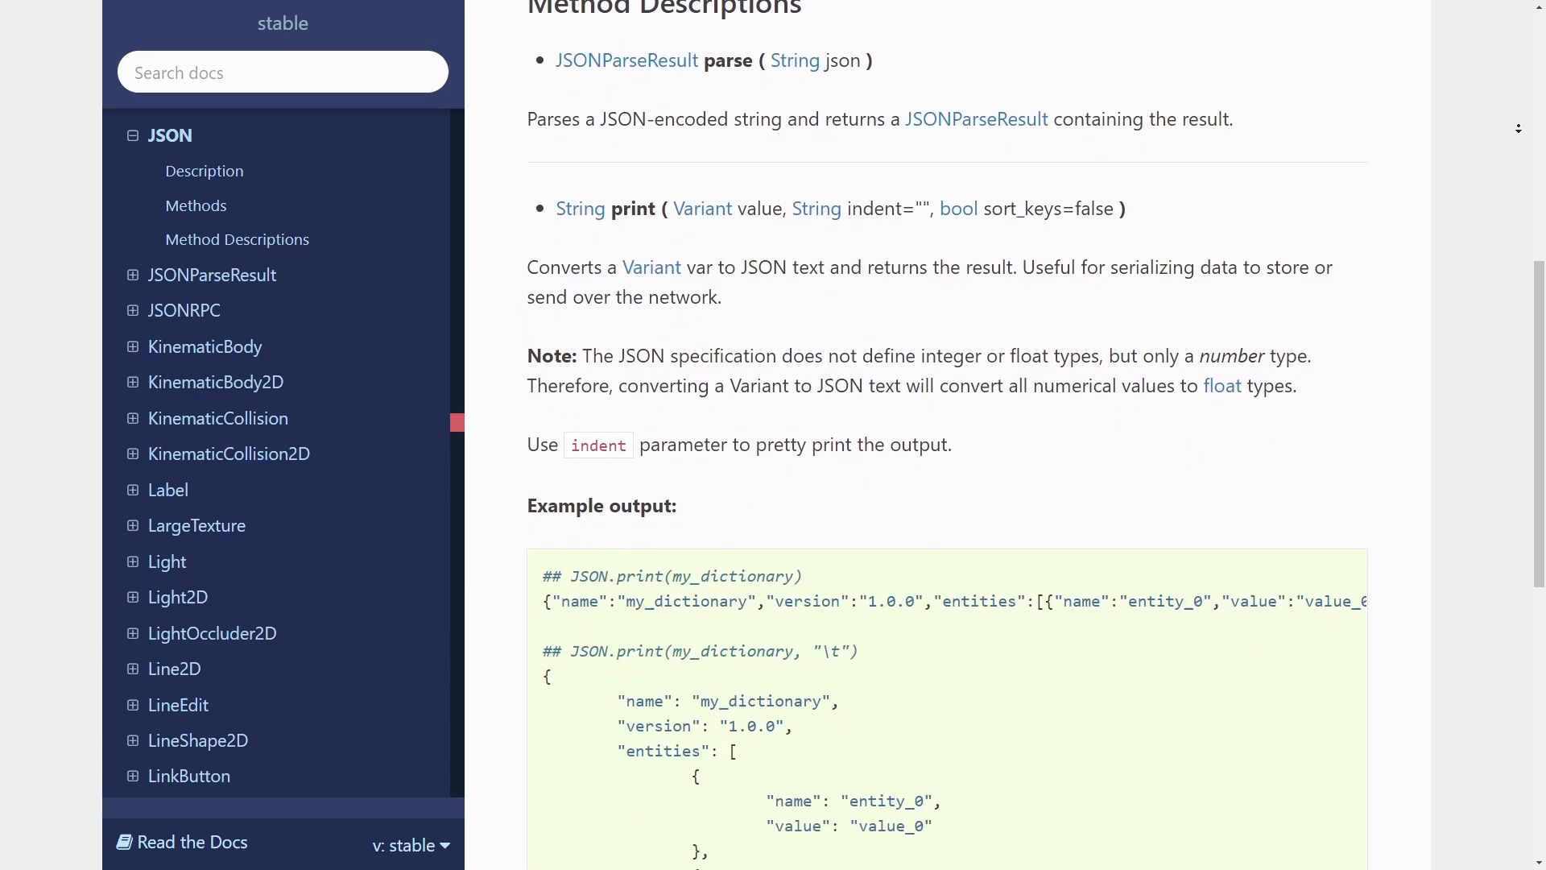
scroll("down", 3)
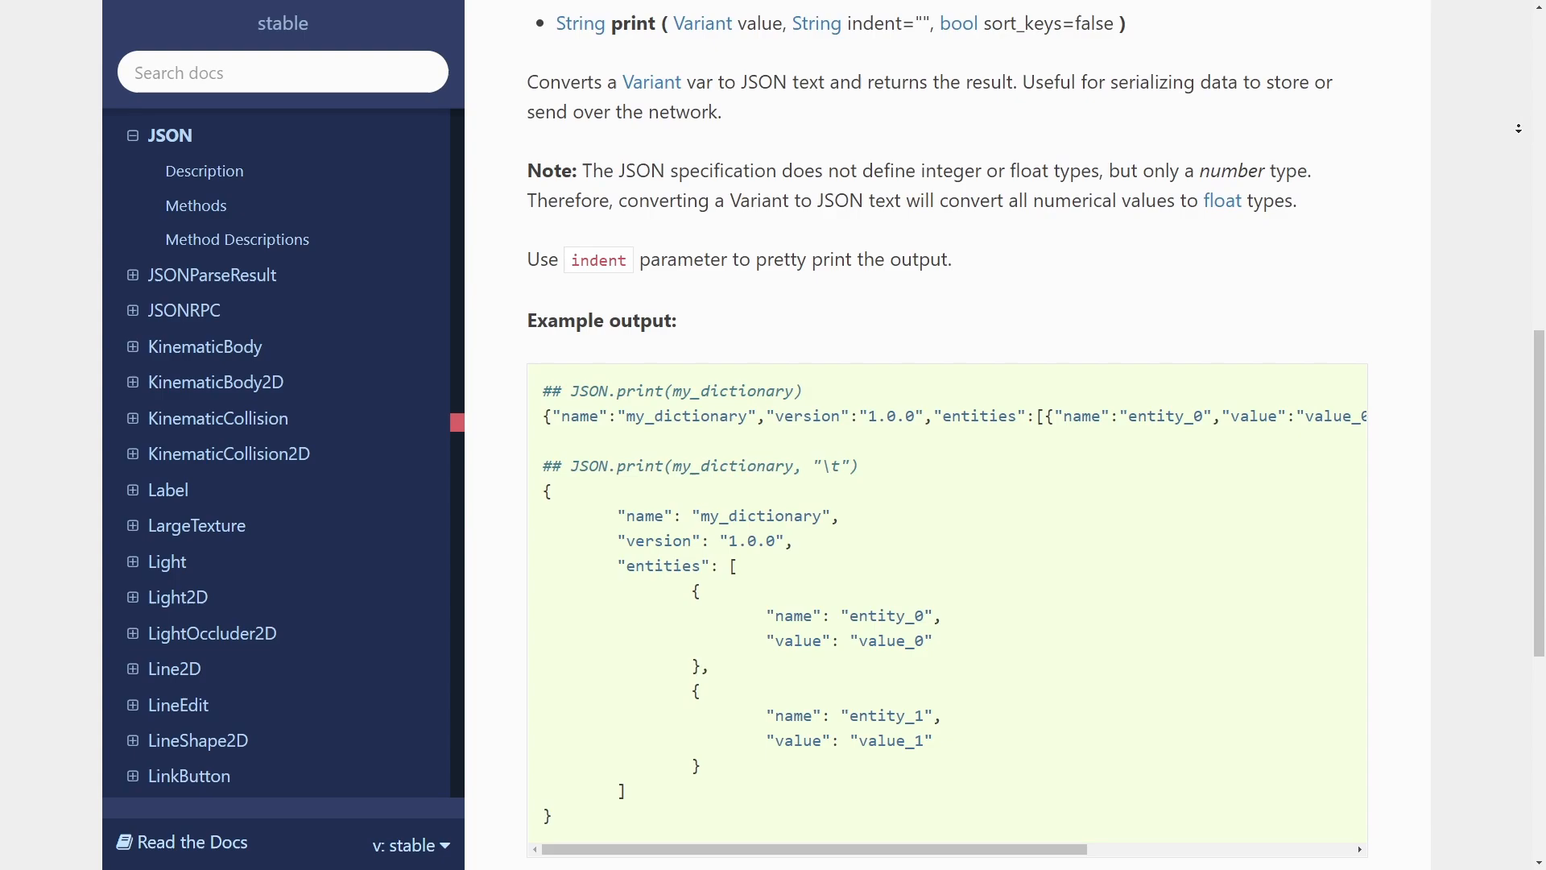
scroll("down", 3)
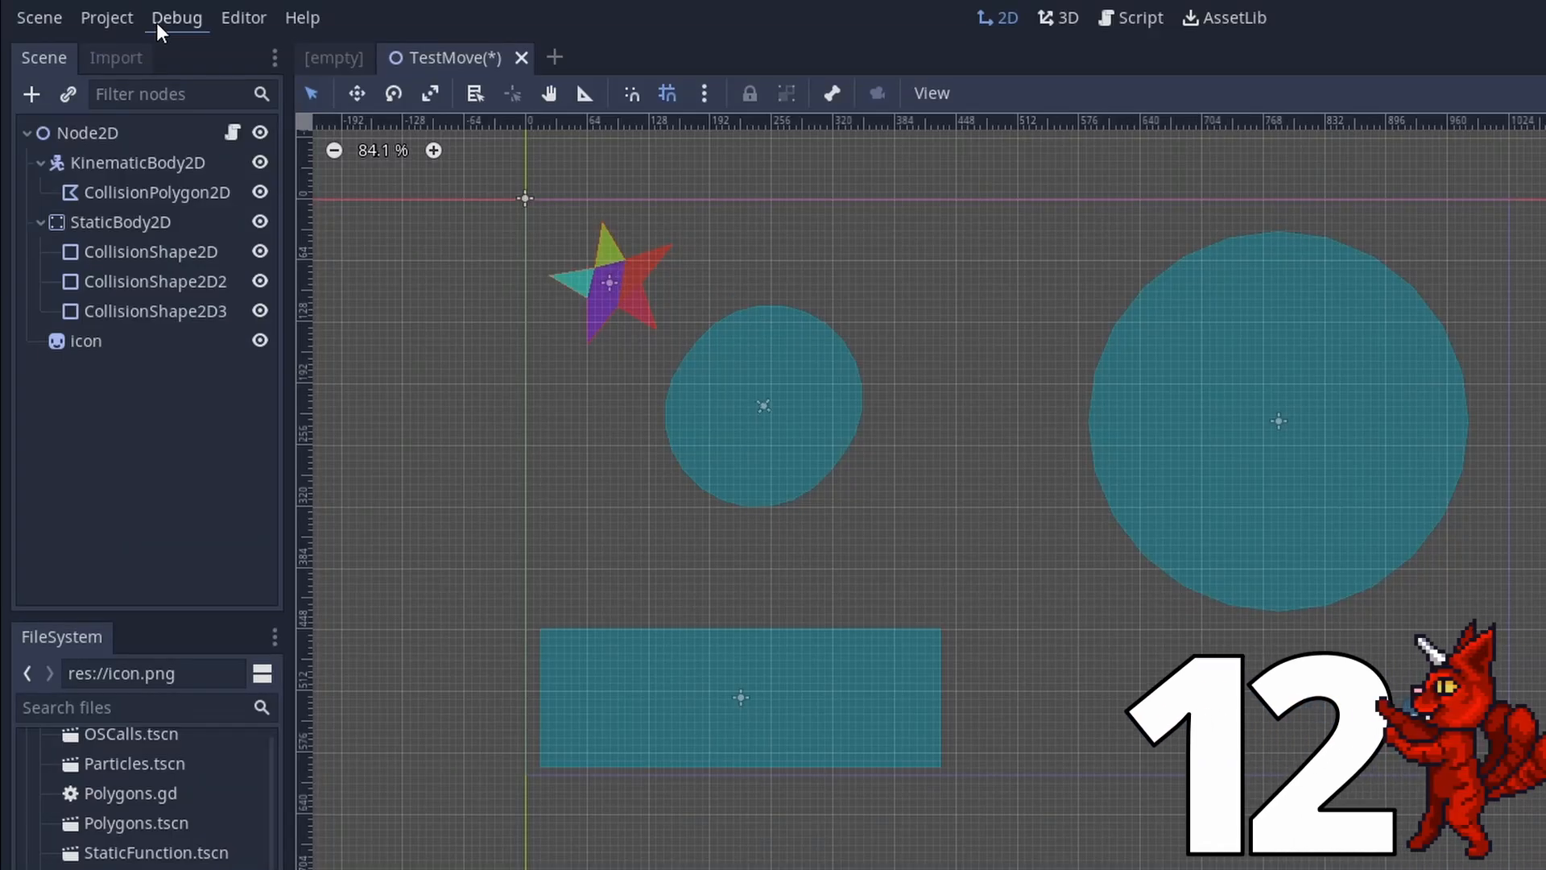
Step: Show the TestMove script and highlight the test_move call on line 8
left_click(177, 18)
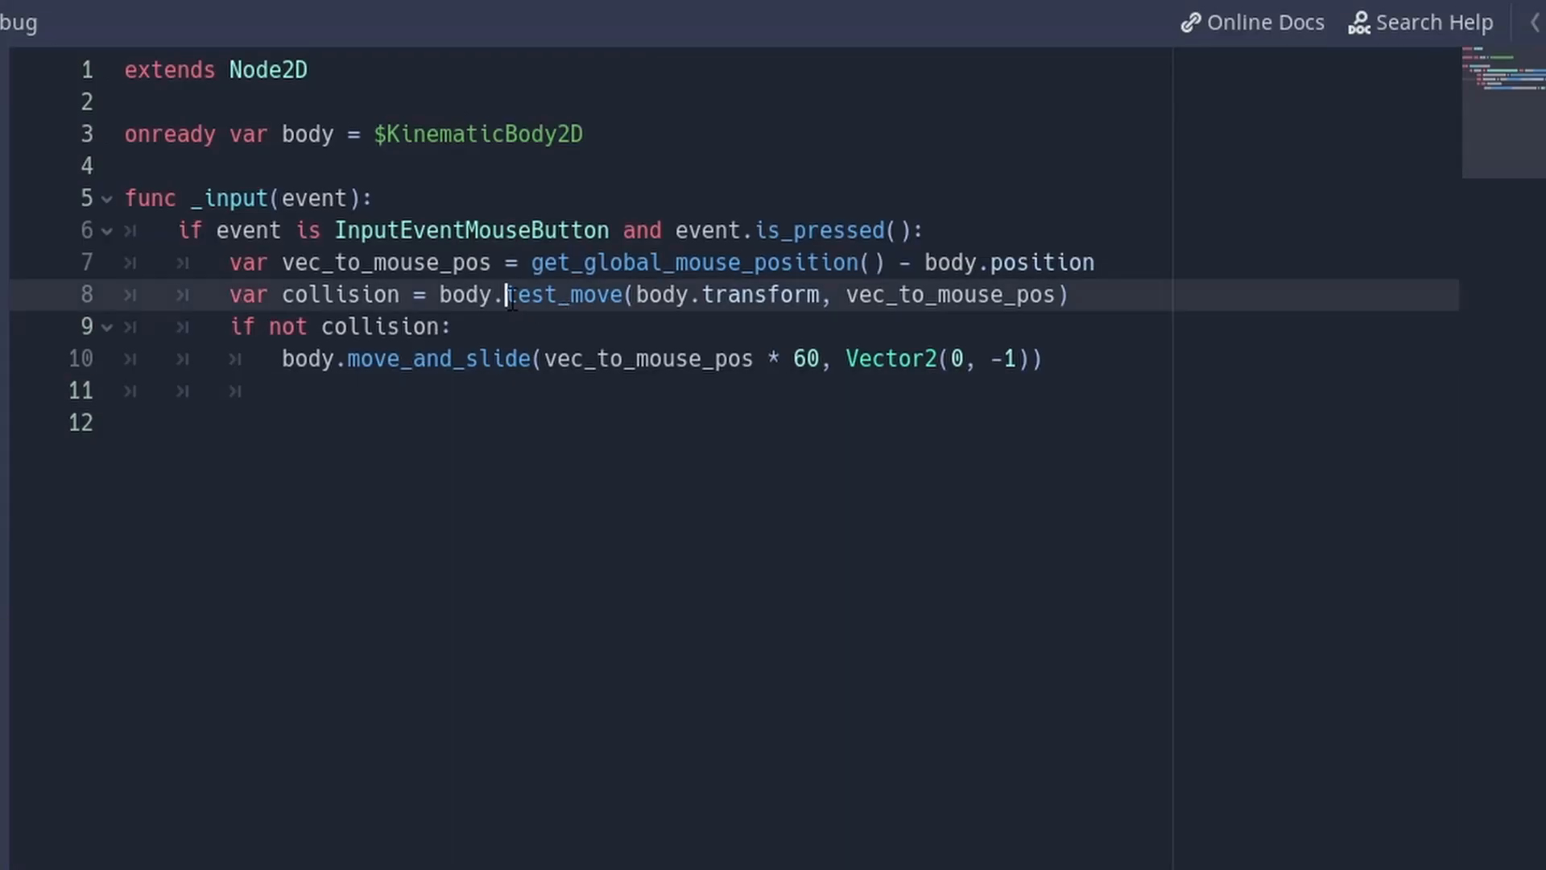
double_click(564, 293)
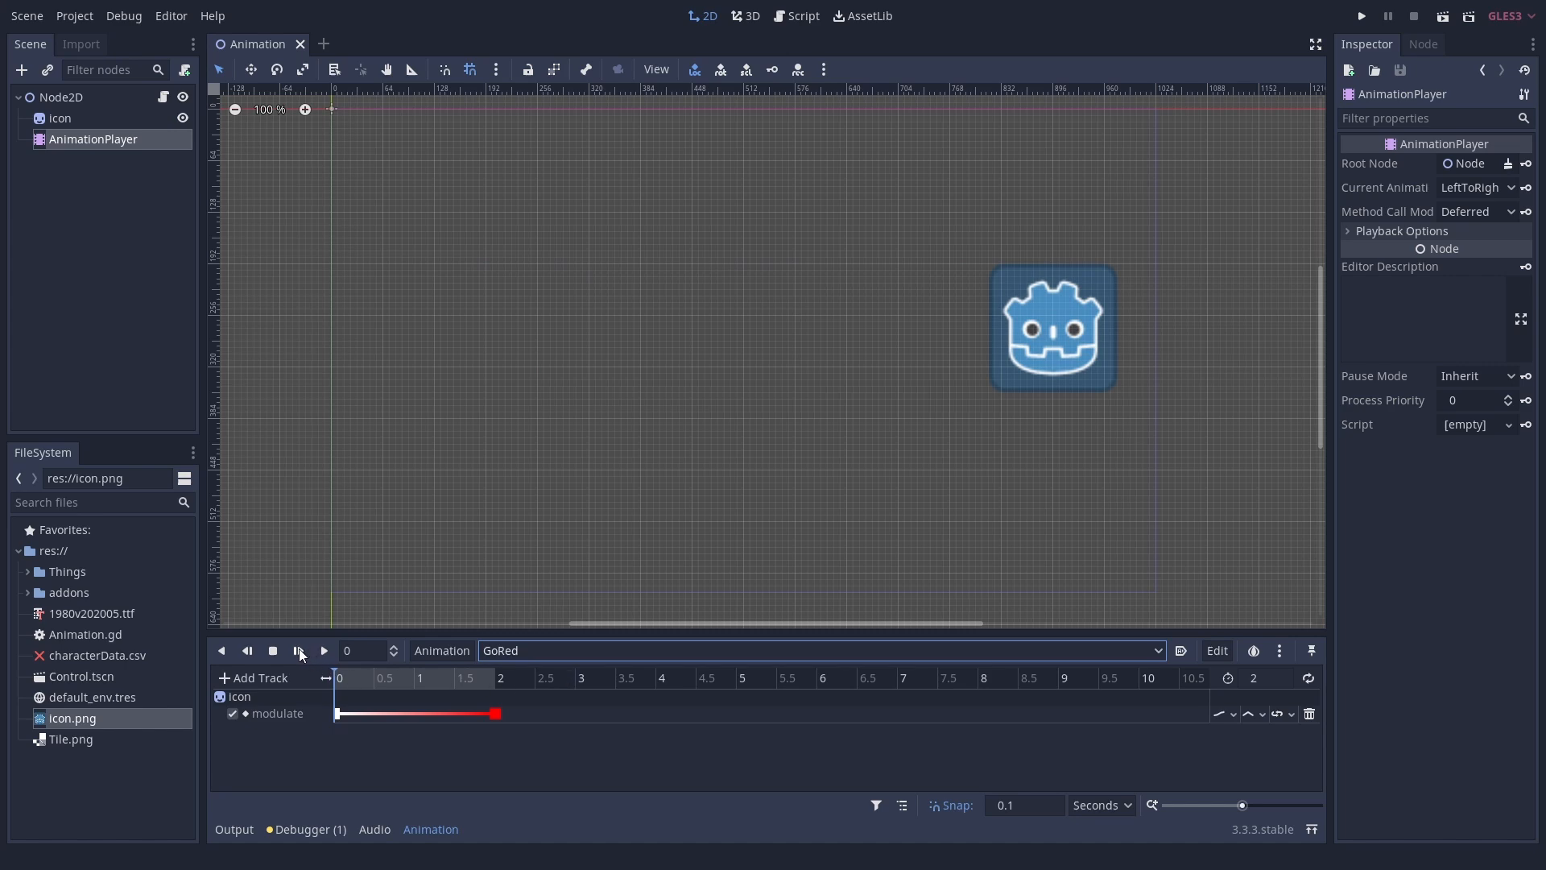
Step: Play the GoRed animation on the icon's modulate colour track
left_click(298, 650)
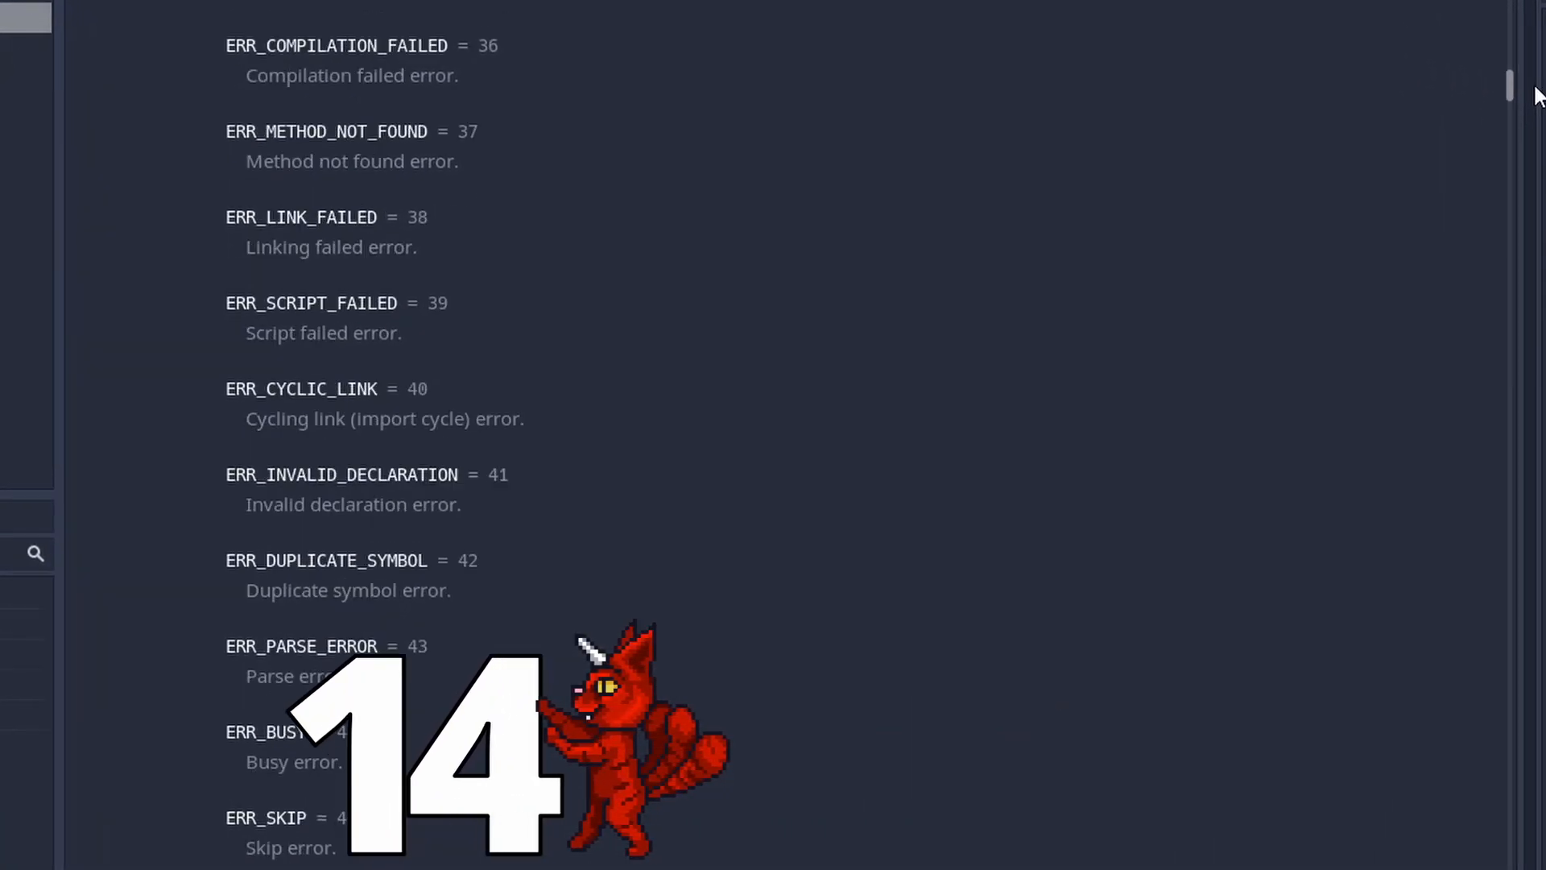
Step: Scroll through the Error enum constants from ERR_COMPILATION_FAILED to ERR_SKIP
scroll("down", 3)
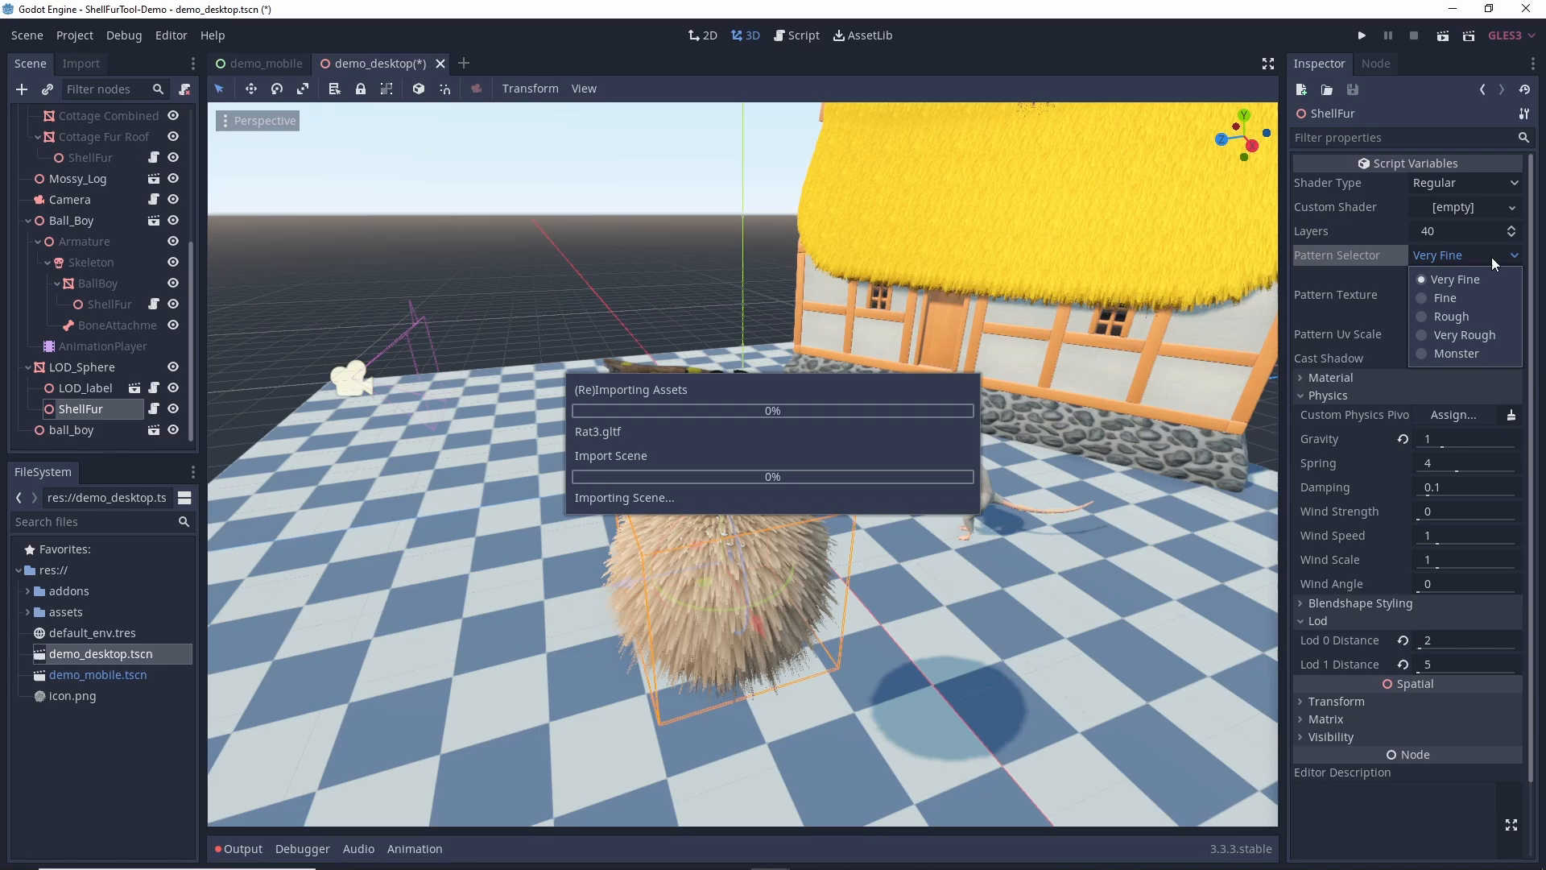
Step: Switch the ShellFur Pattern Selector to Fine, then Rough, and run the demo
left_click(1445, 298)
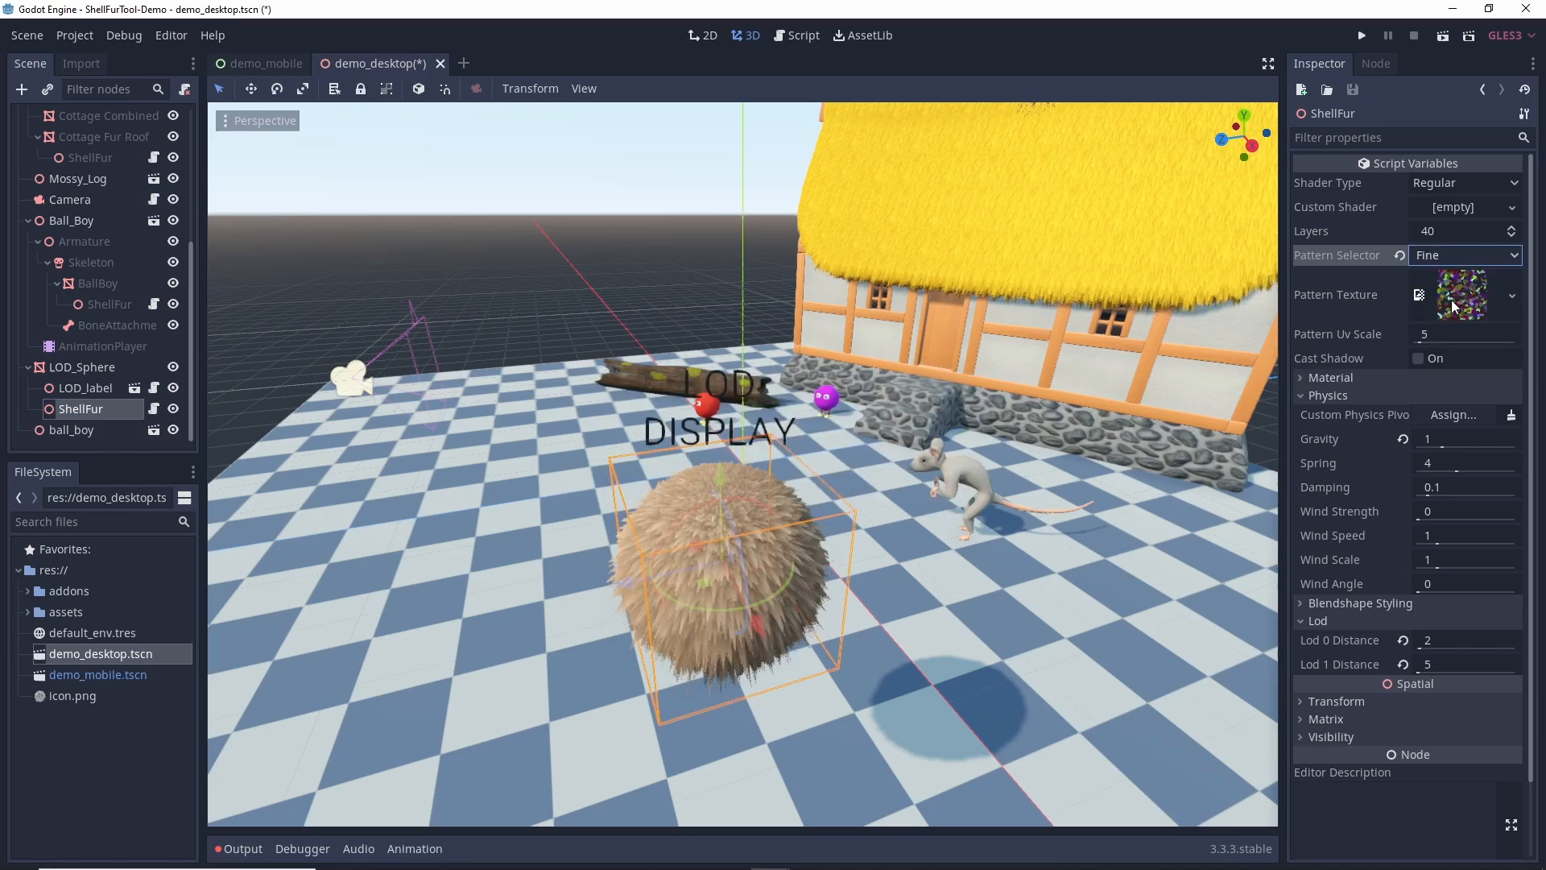
left_click(1465, 254)
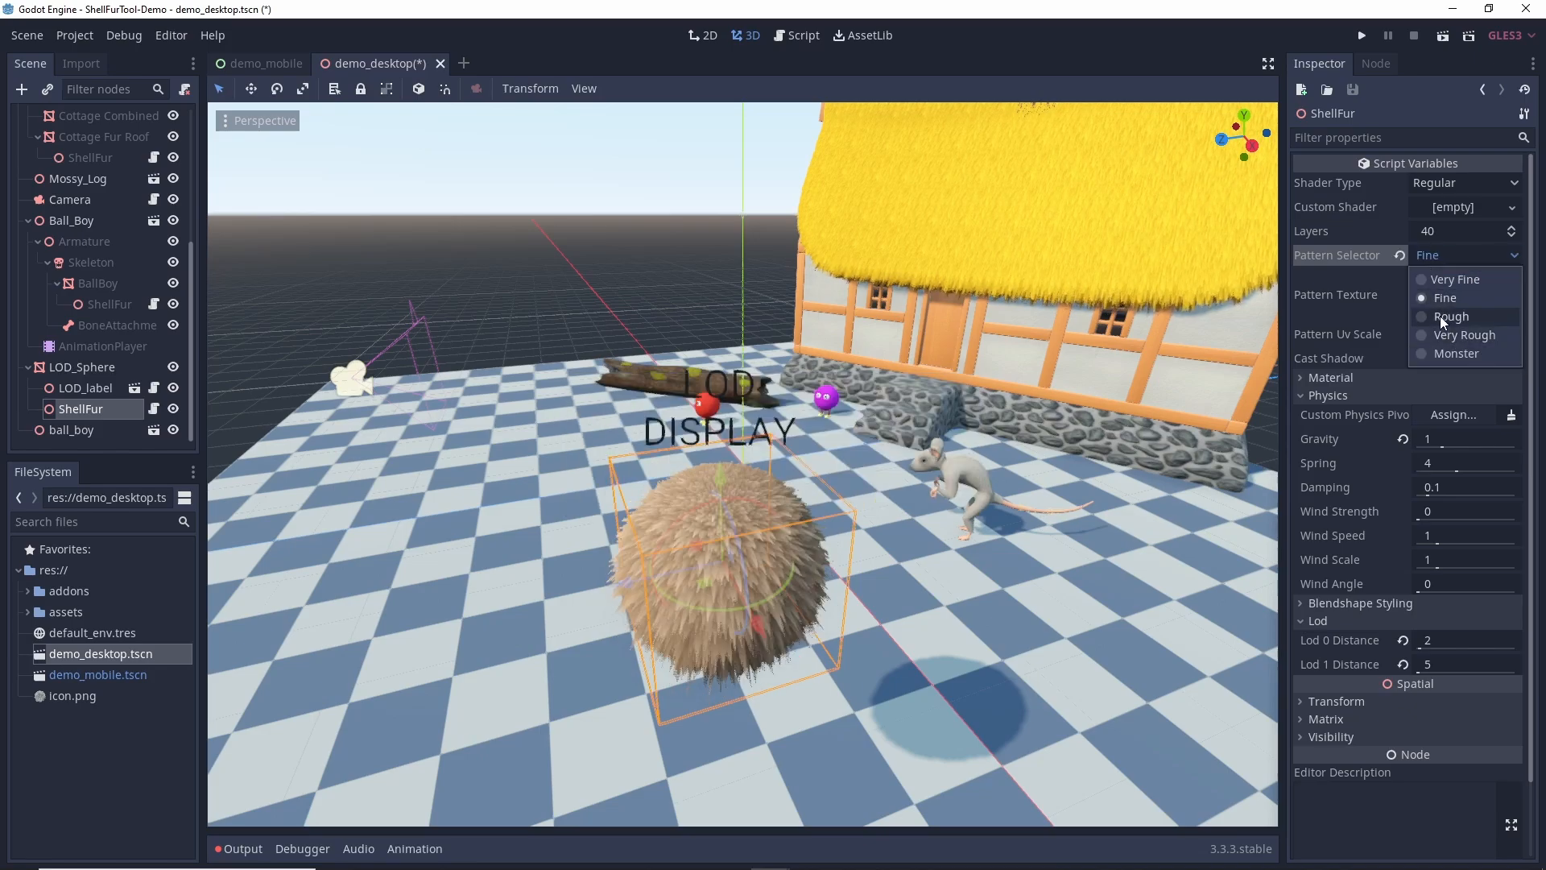
left_click(1361, 35)
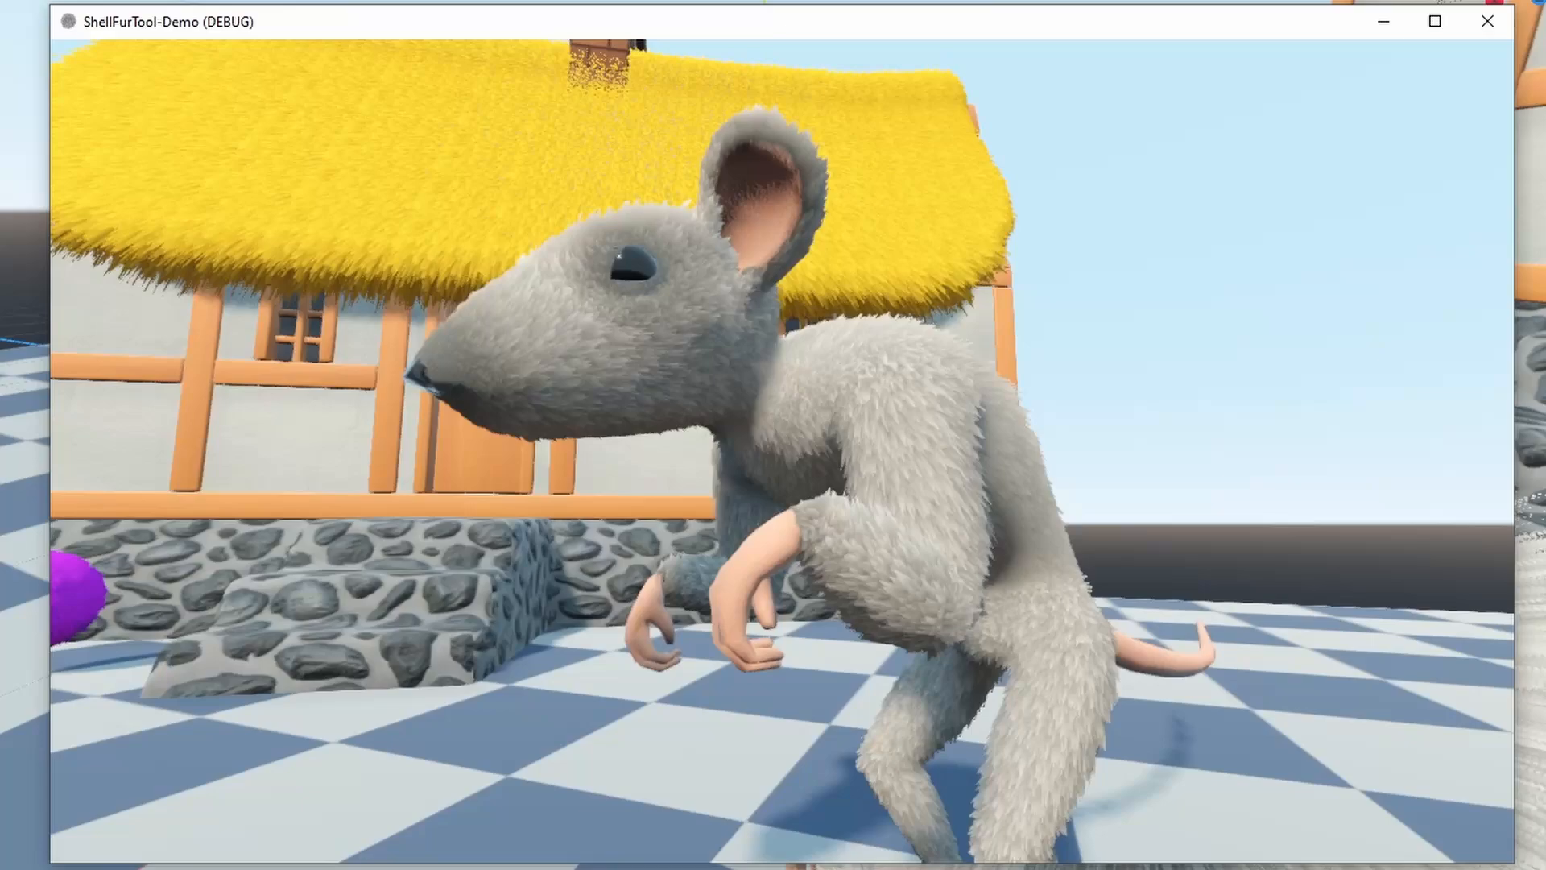